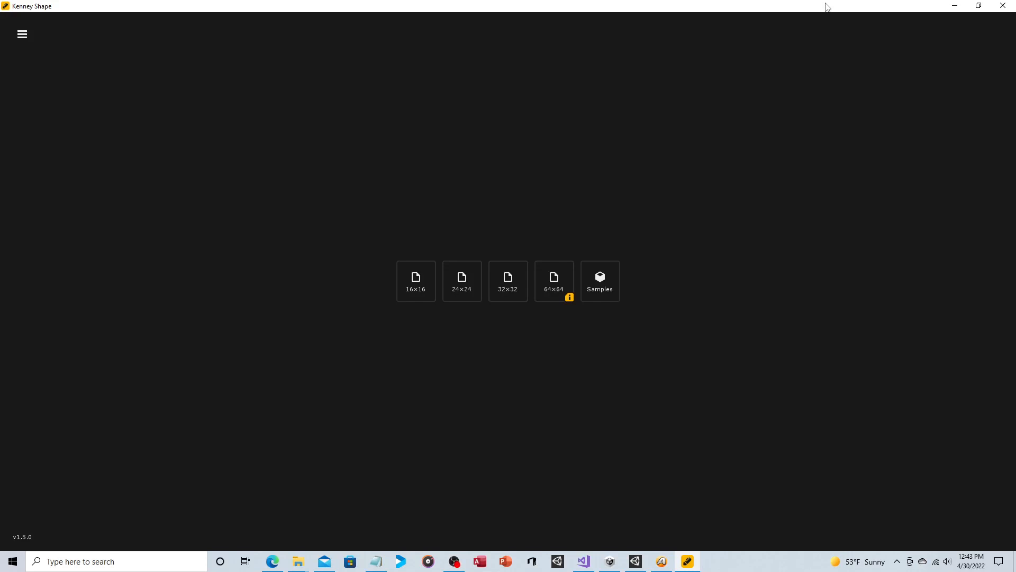
mouse_move(640, 283)
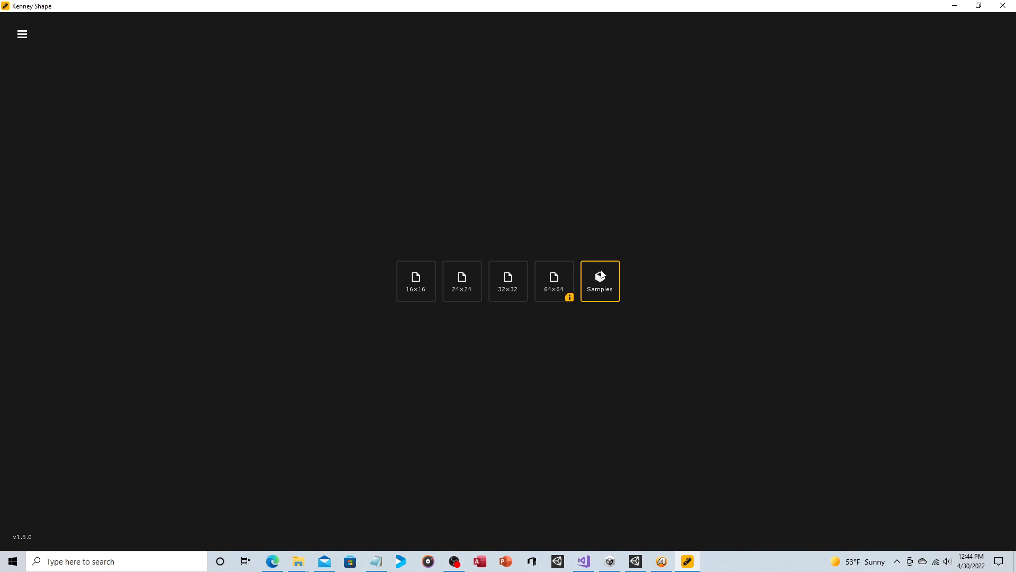
Browse the sample drawings briefly and return to the start screen.
click(599, 280)
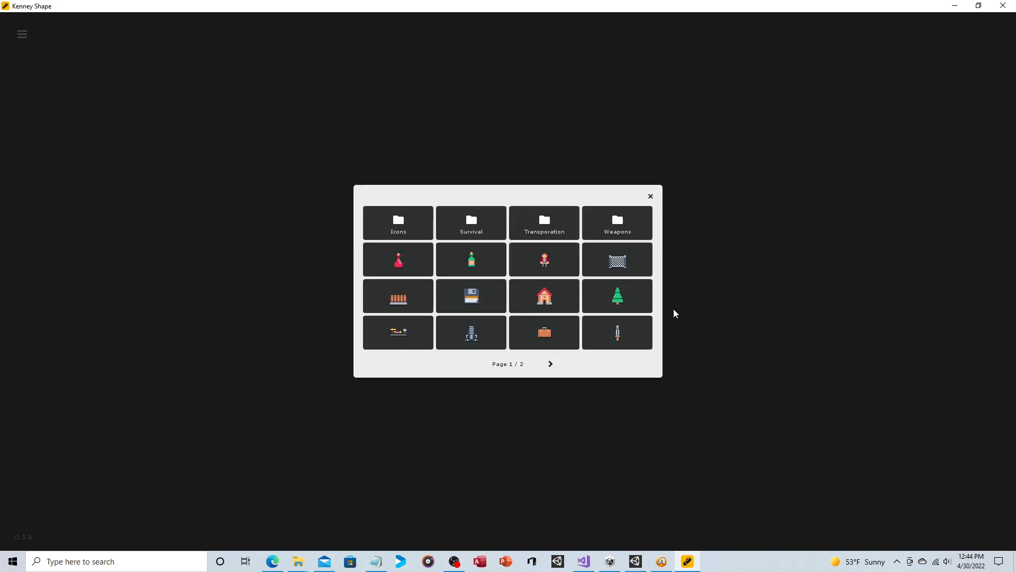
click(550, 363)
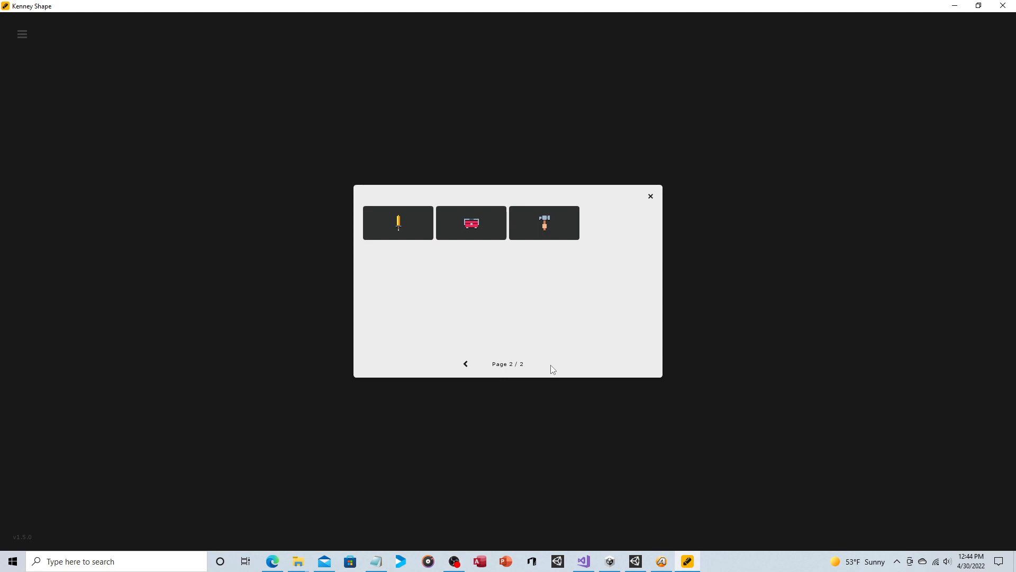
click(466, 363)
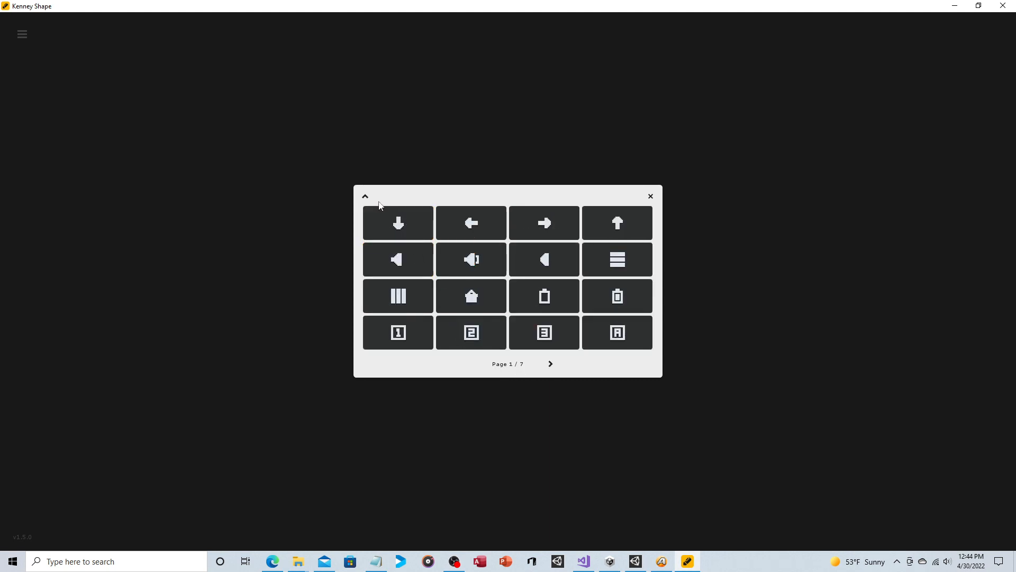
click(549, 363)
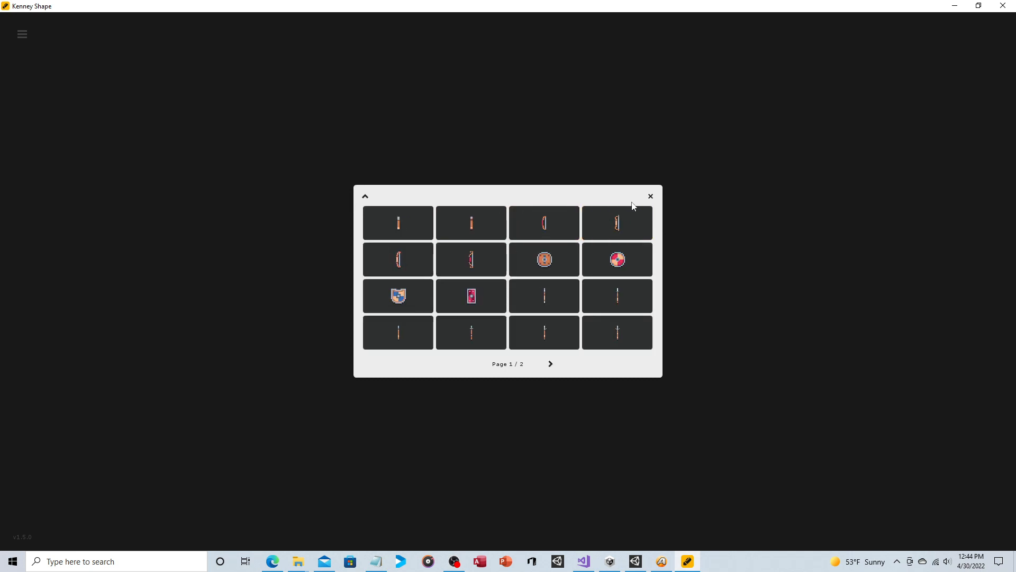
click(649, 196)
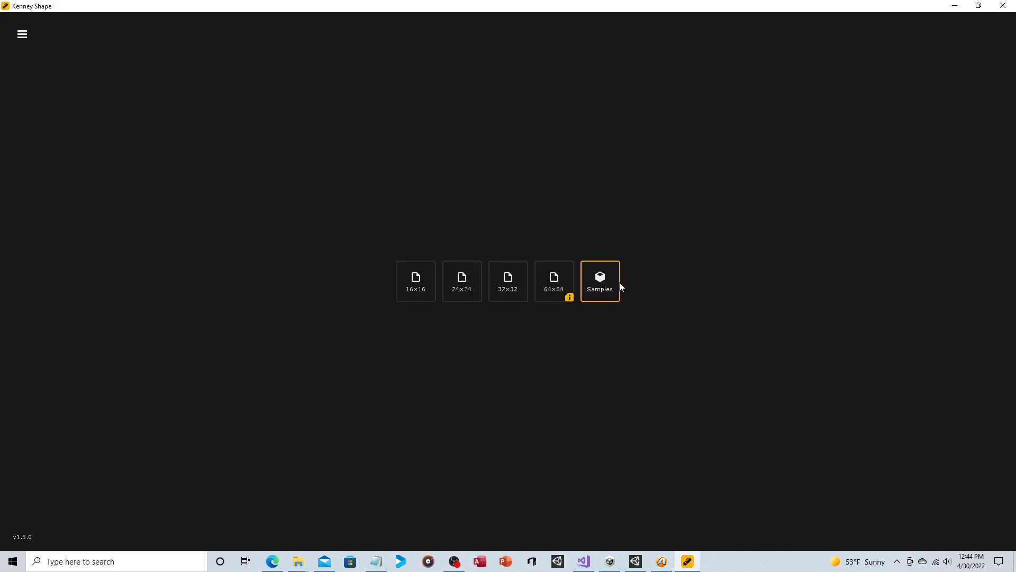
mouse_move(601, 293)
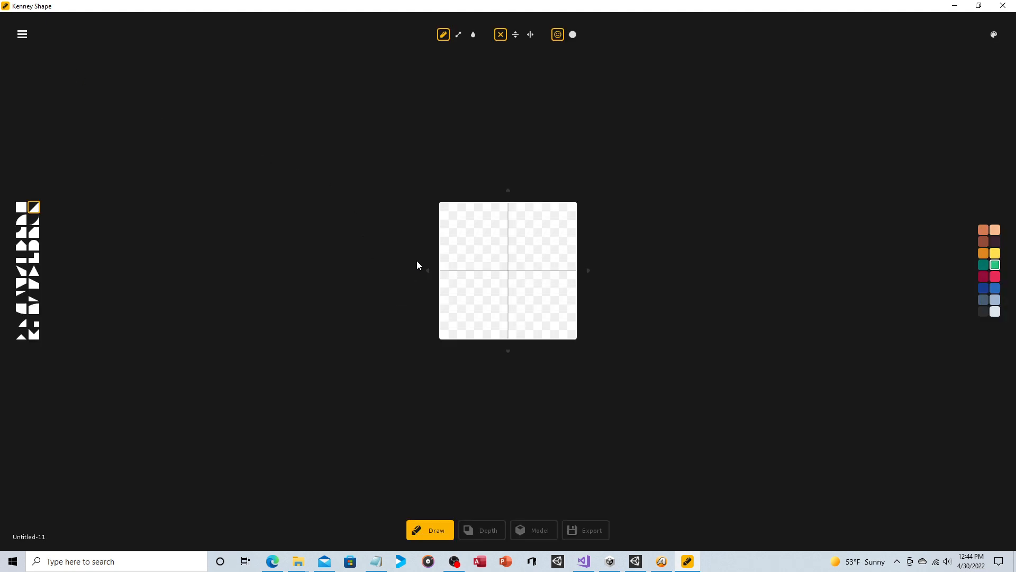
mouse_move(397, 208)
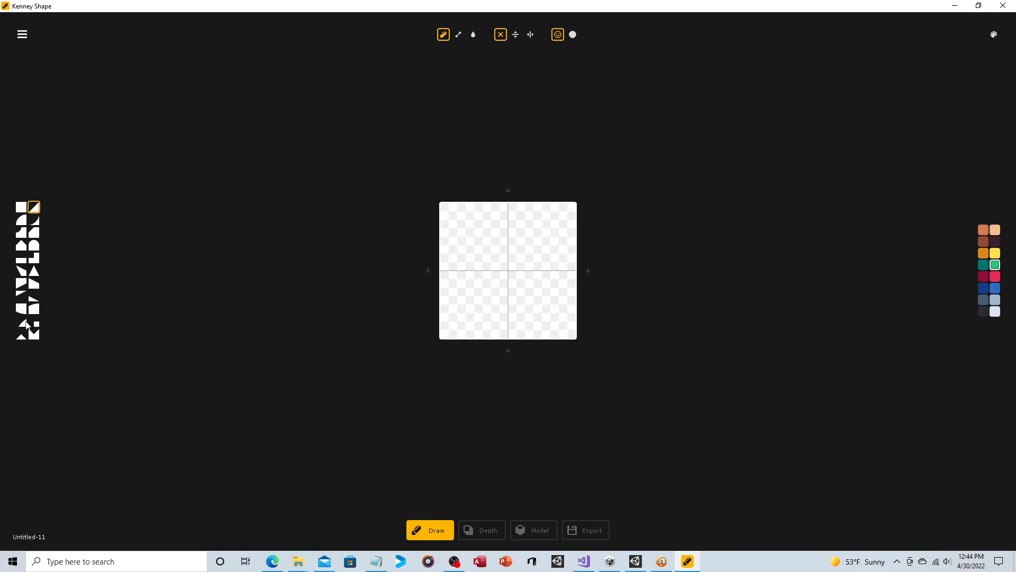
mouse_move(33, 342)
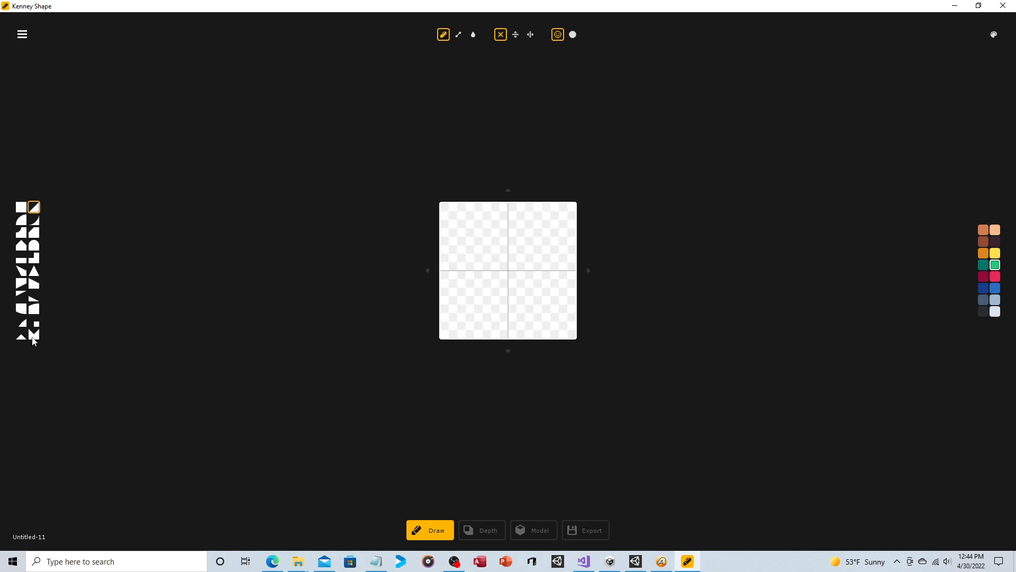
mouse_move(98, 228)
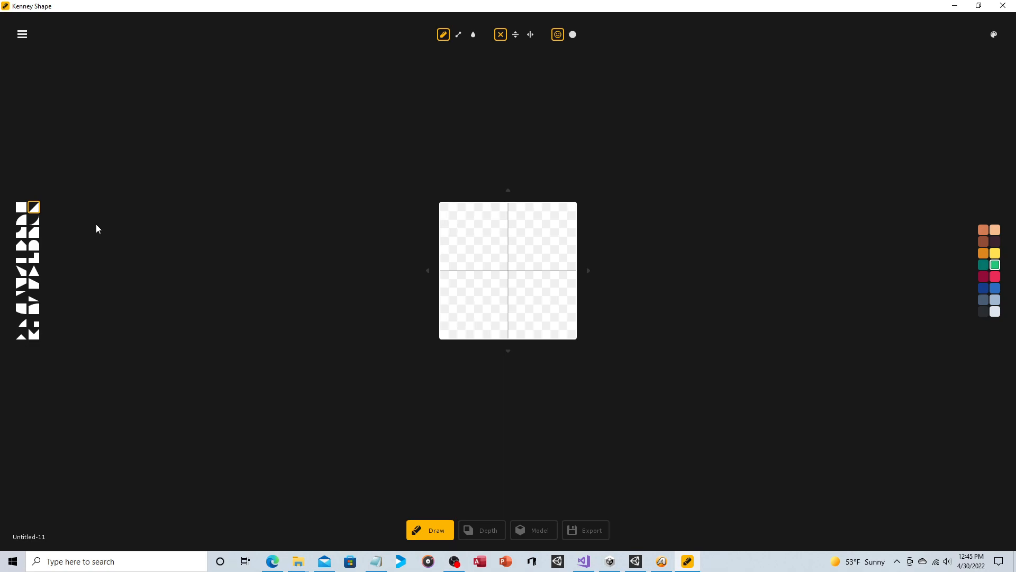
On the new Untitled-11 canvas, select the full square tile for painting.
click(21, 206)
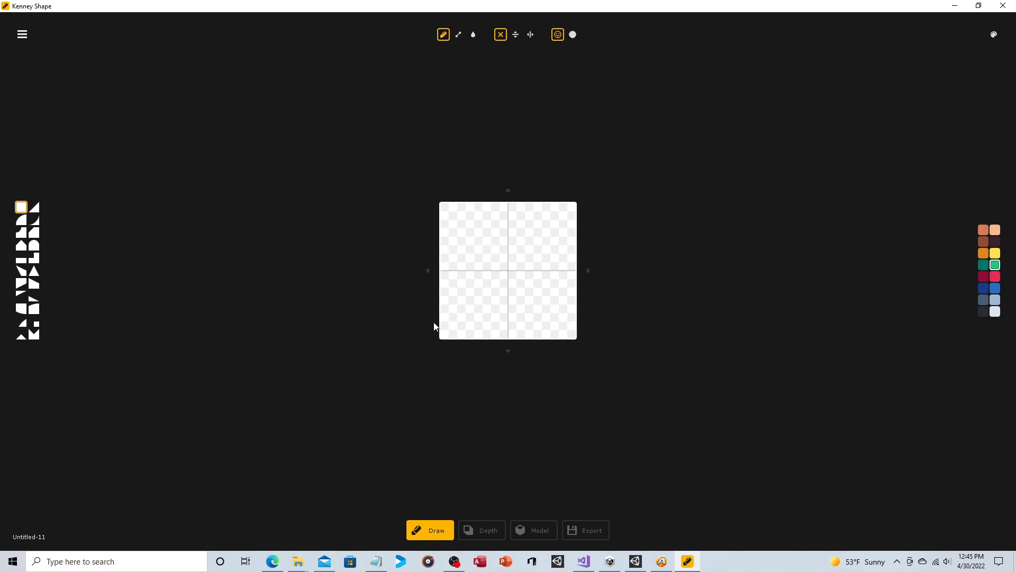
Paint a solid green rectangle of wall blocks in the lower half of the canvas.
click(477, 328)
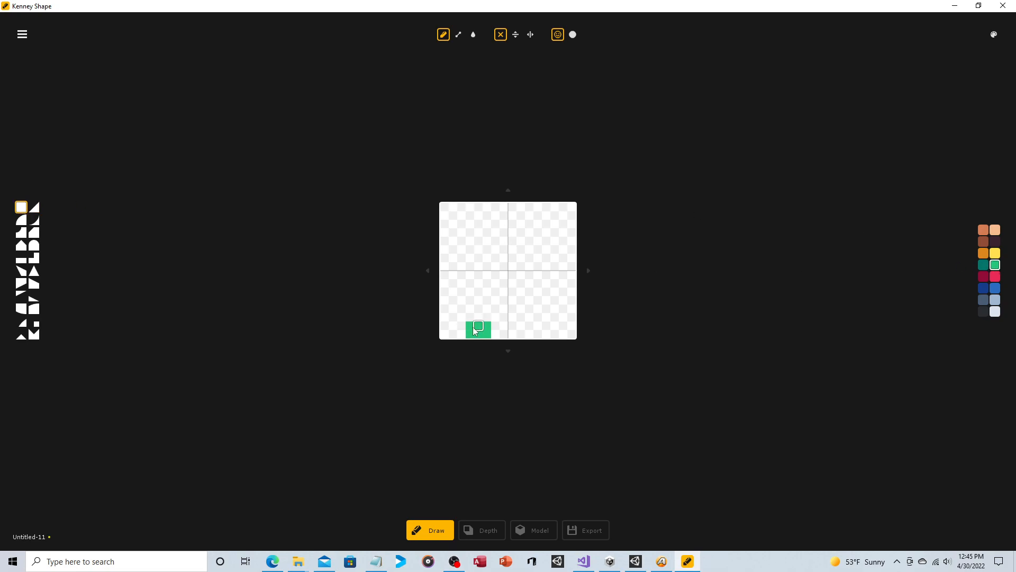
drag(479, 327, 546, 274)
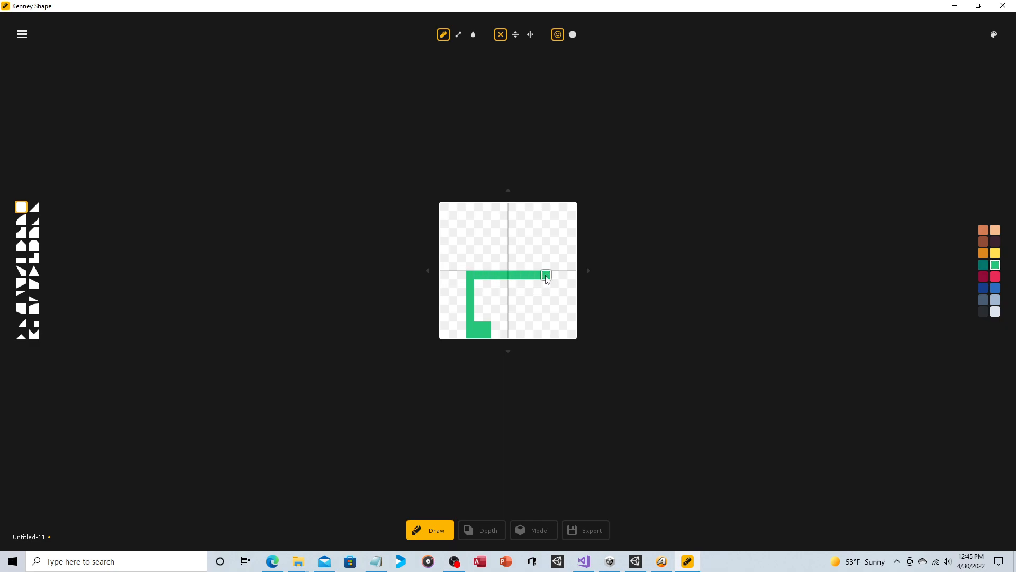
drag(546, 274, 478, 284)
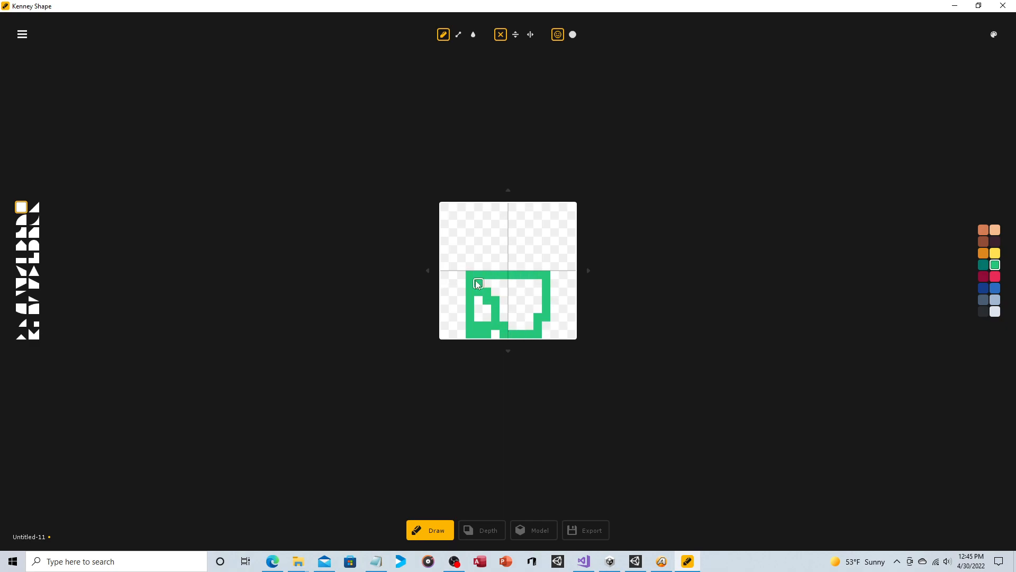
drag(478, 283, 545, 325)
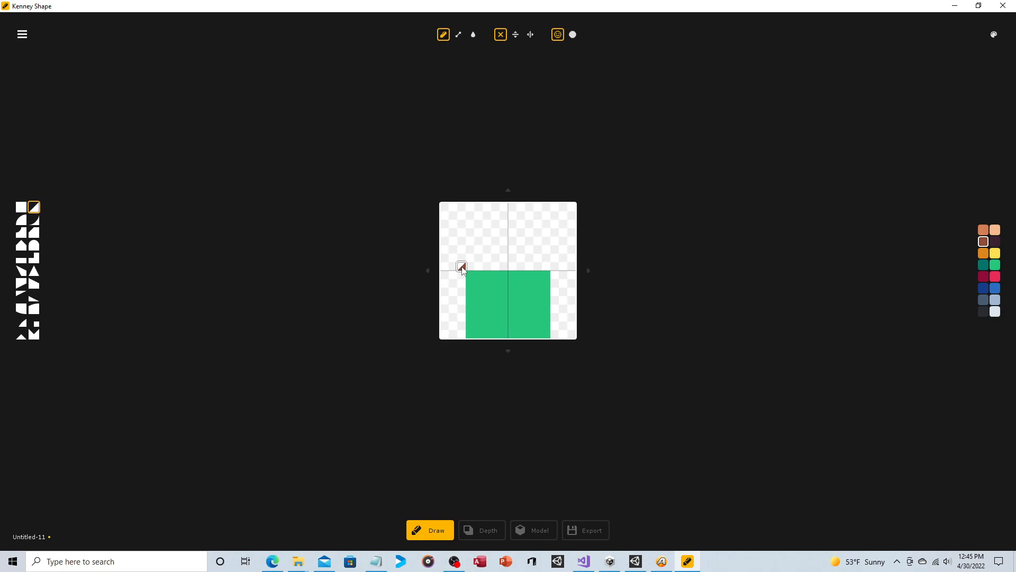
Paint brown sloped roof edges above the walls, fill the interior, and smooth the slopes.
drag(462, 267, 487, 241)
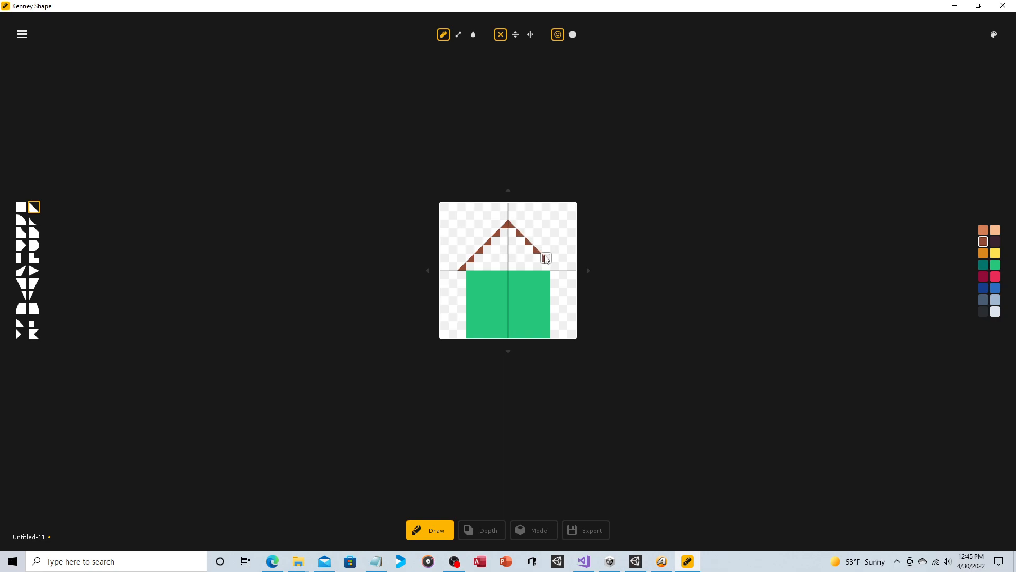
click(22, 206)
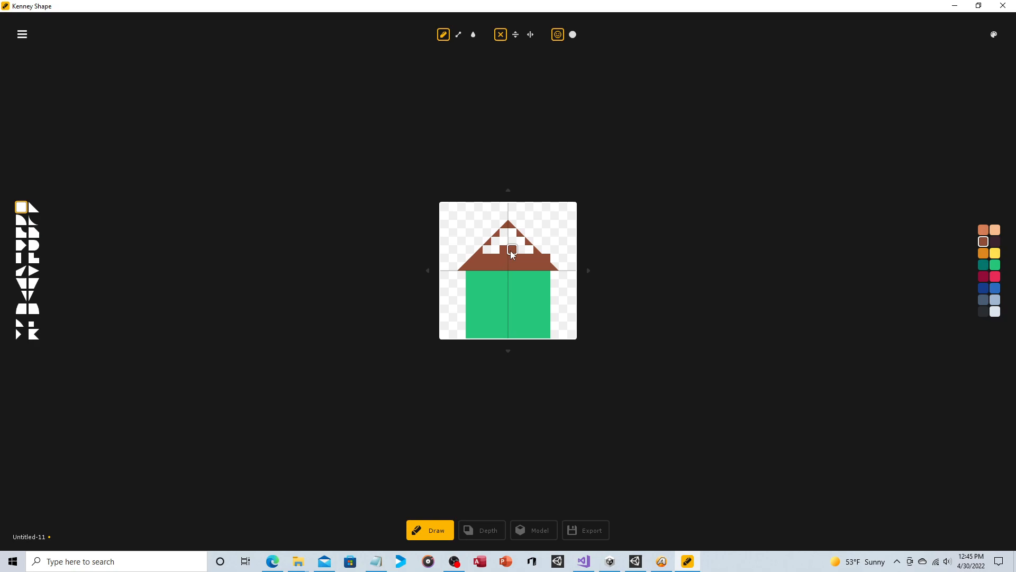
click(519, 243)
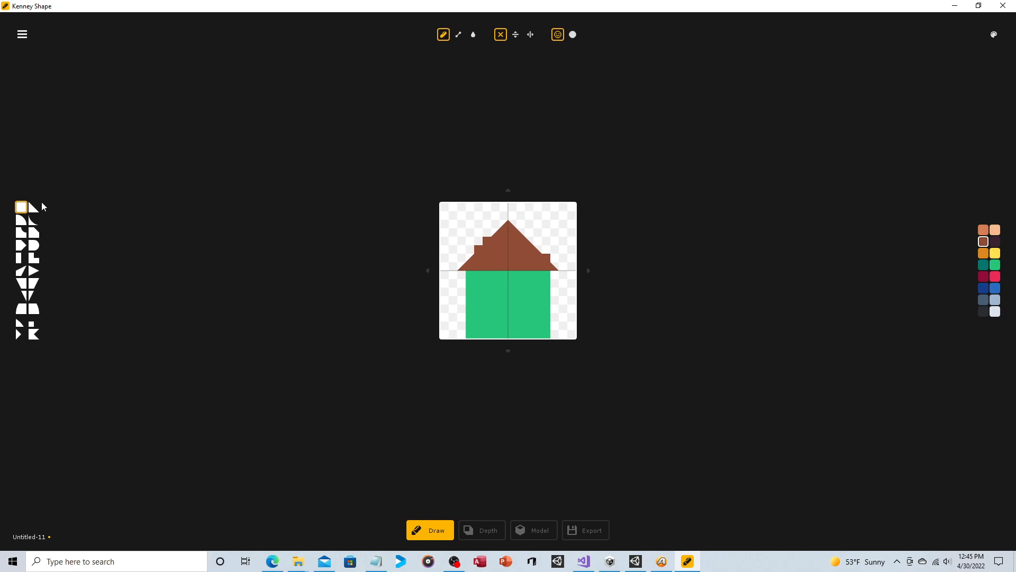
click(32, 206)
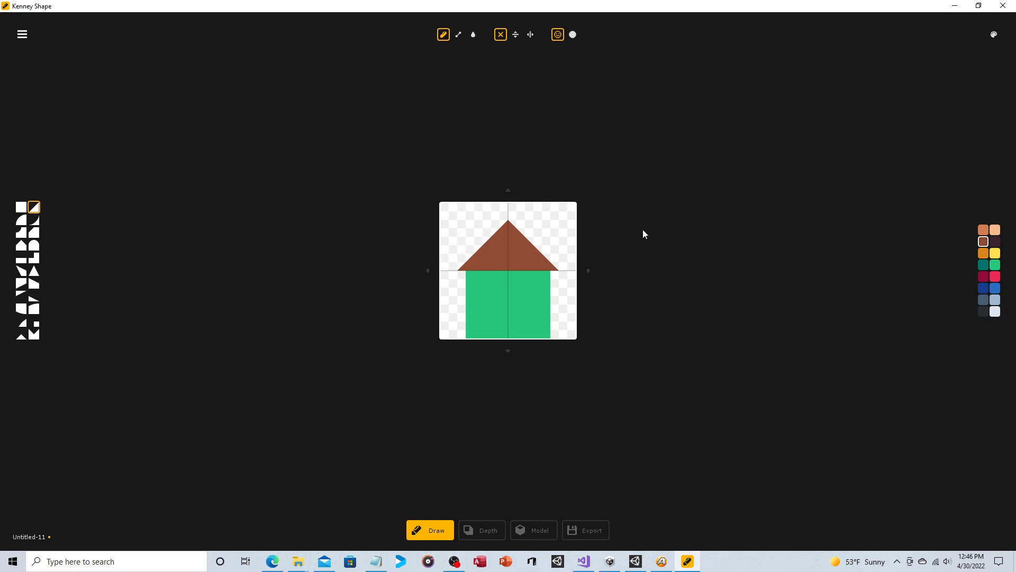
mouse_move(651, 232)
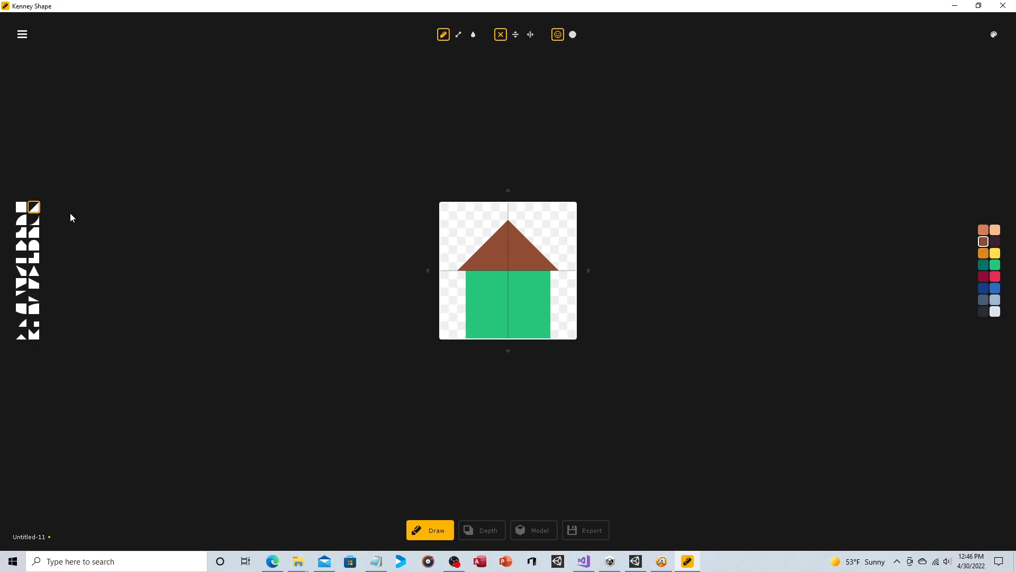
Draw a brown door frame on the bottom middle of the green wall.
click(20, 206)
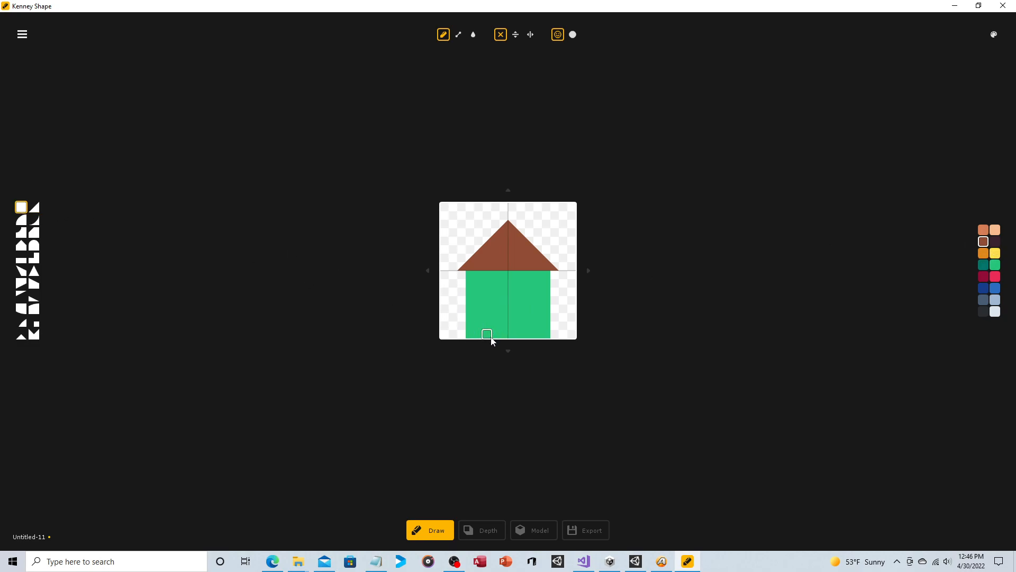
click(489, 325)
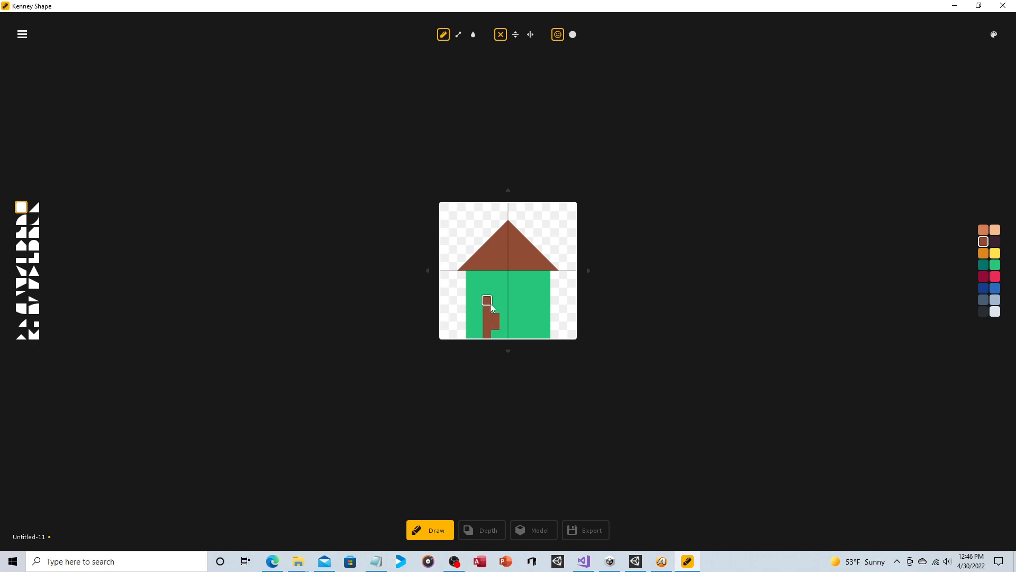
drag(487, 303, 495, 334)
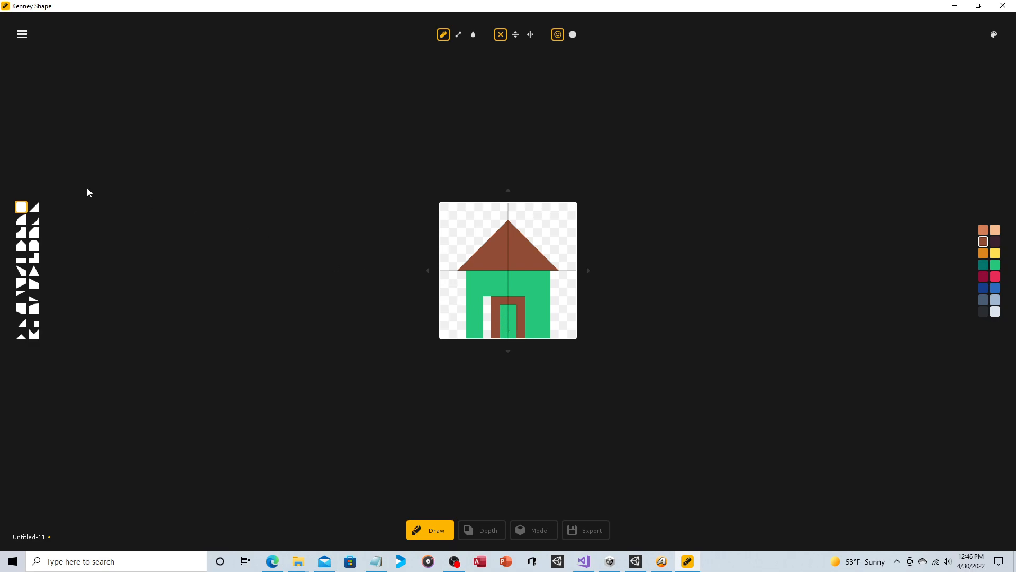
Fill the gap beside the frame green and paint the door inside the frame blue.
click(996, 265)
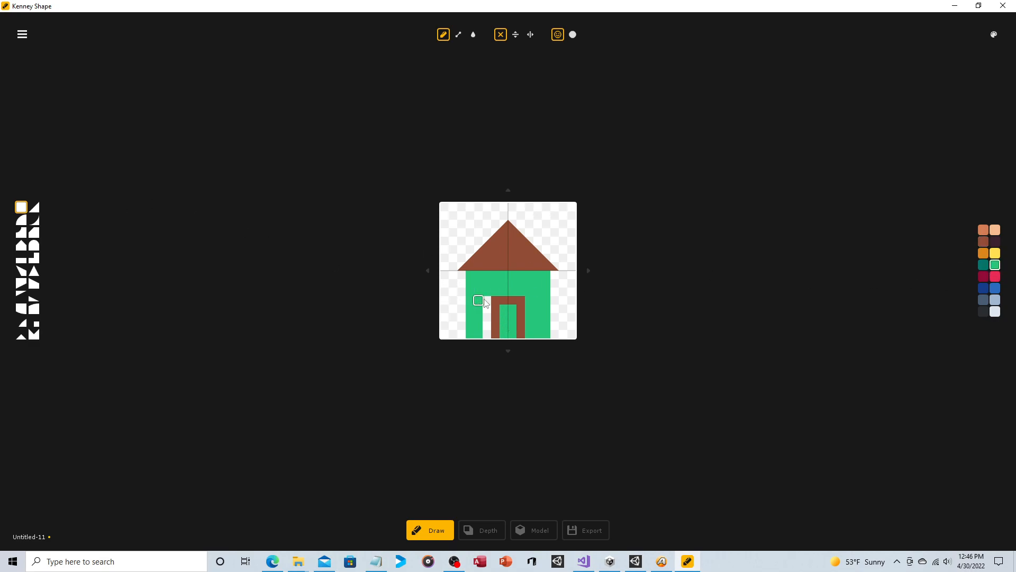
click(480, 299)
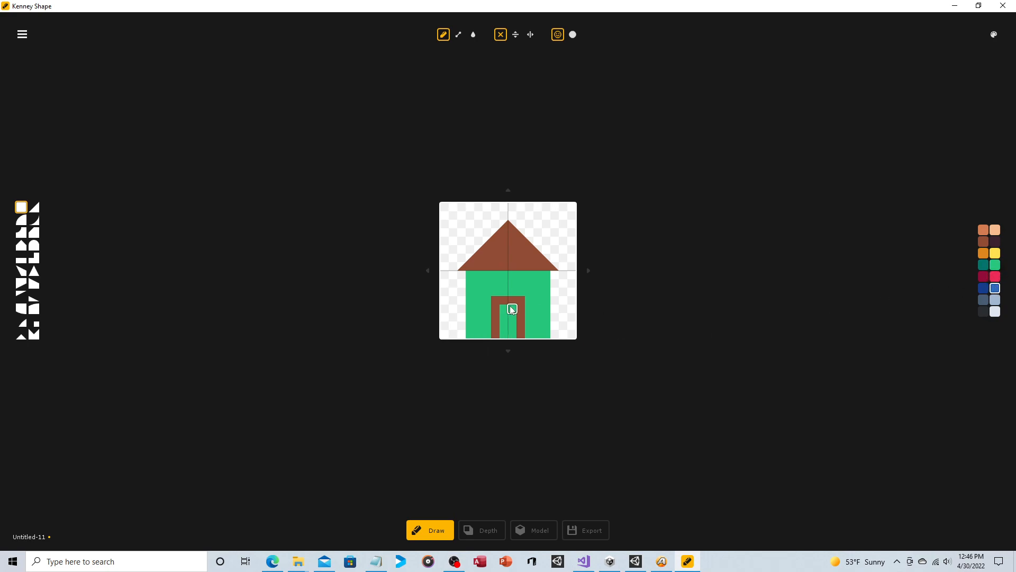
click(511, 318)
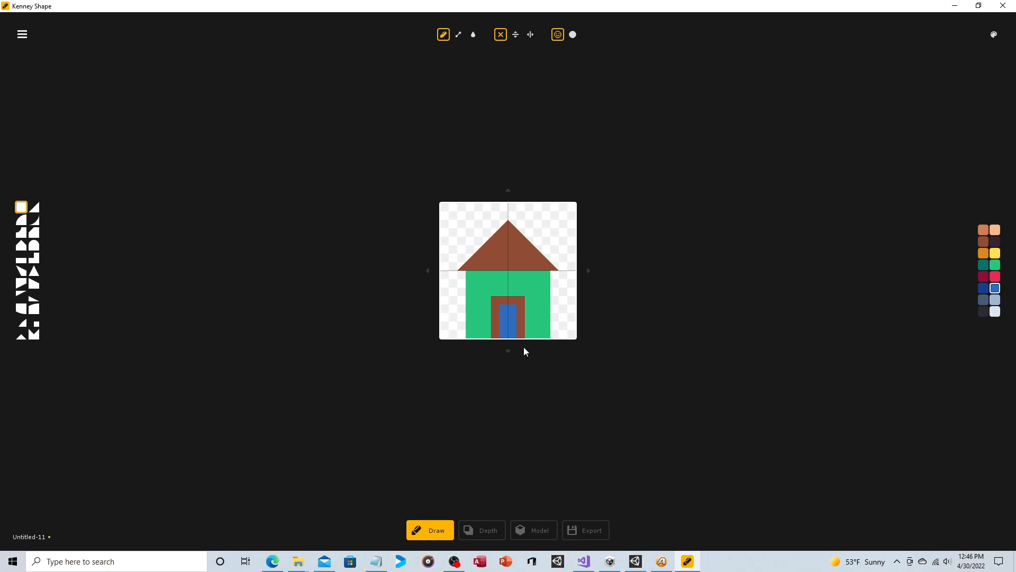
mouse_move(476, 340)
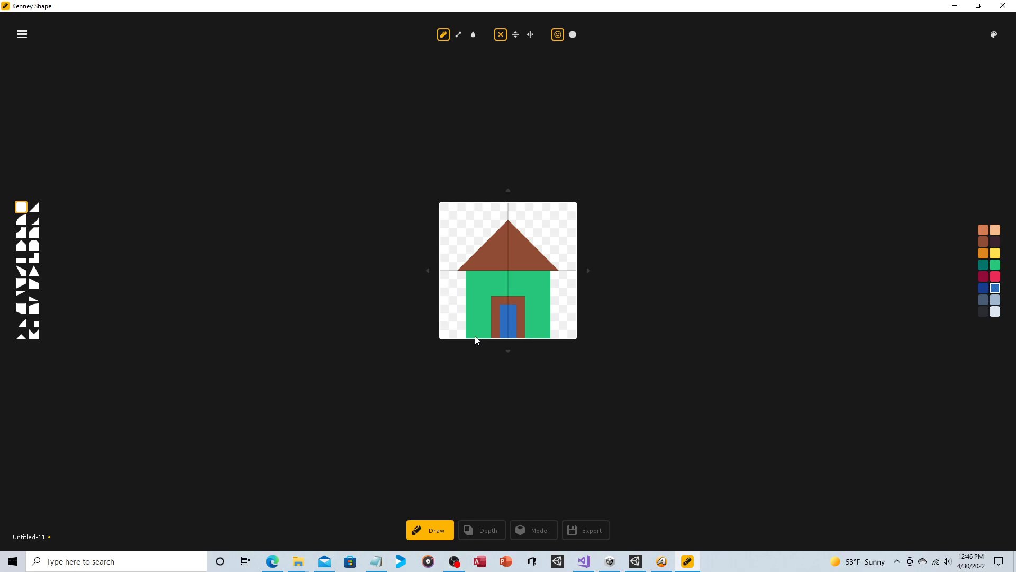
In Depth mode, extrude the roof peak block to depth 8 and preview the 3D model.
click(481, 529)
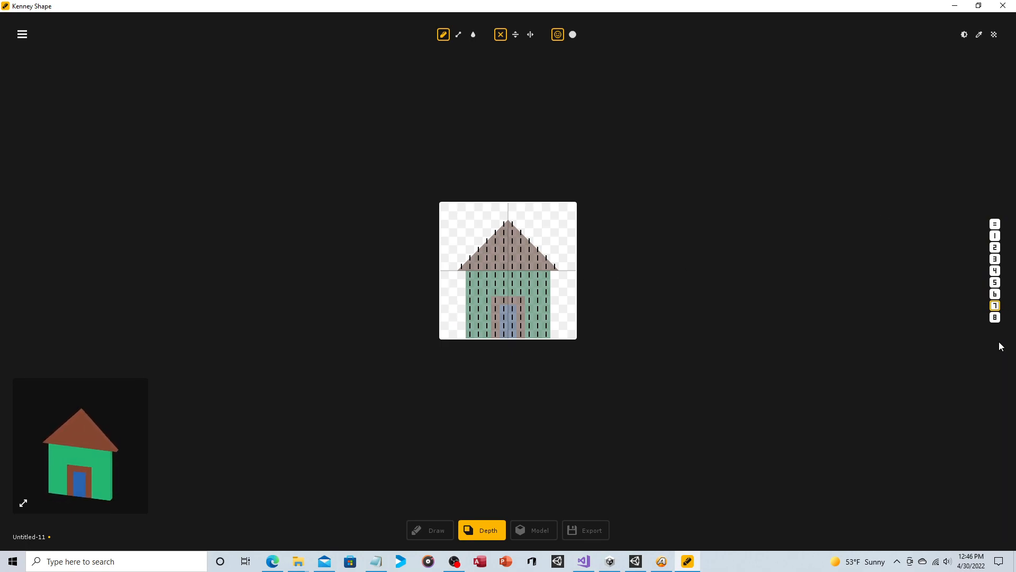
click(995, 316)
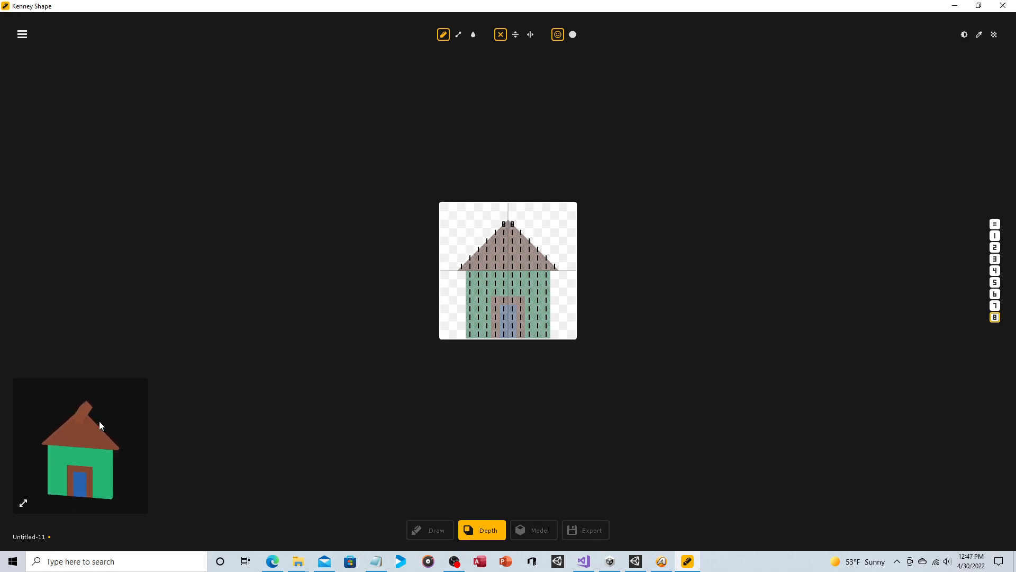
click(532, 529)
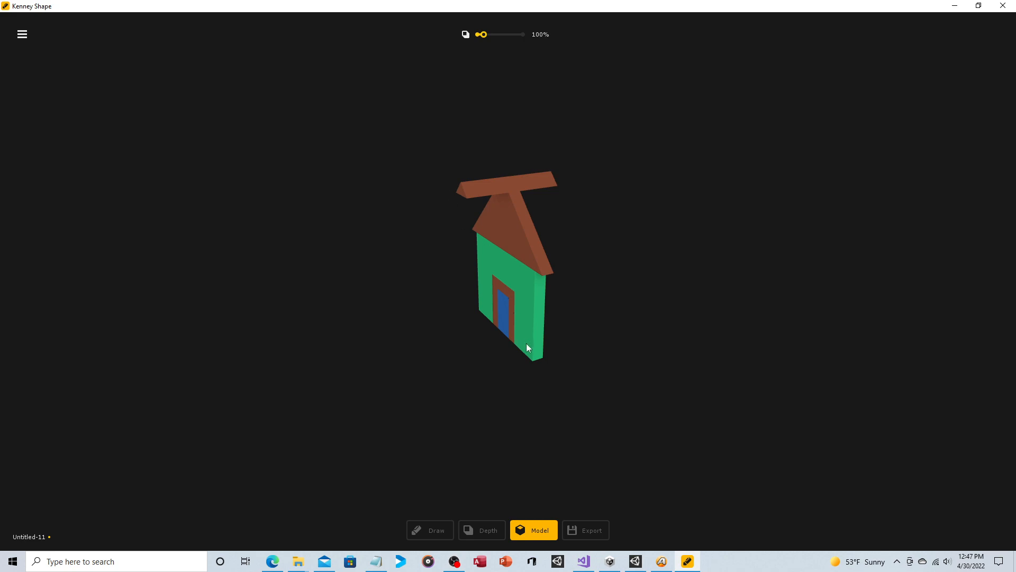
Set the back-side depth of the wall and roof blocks to 8.
click(482, 529)
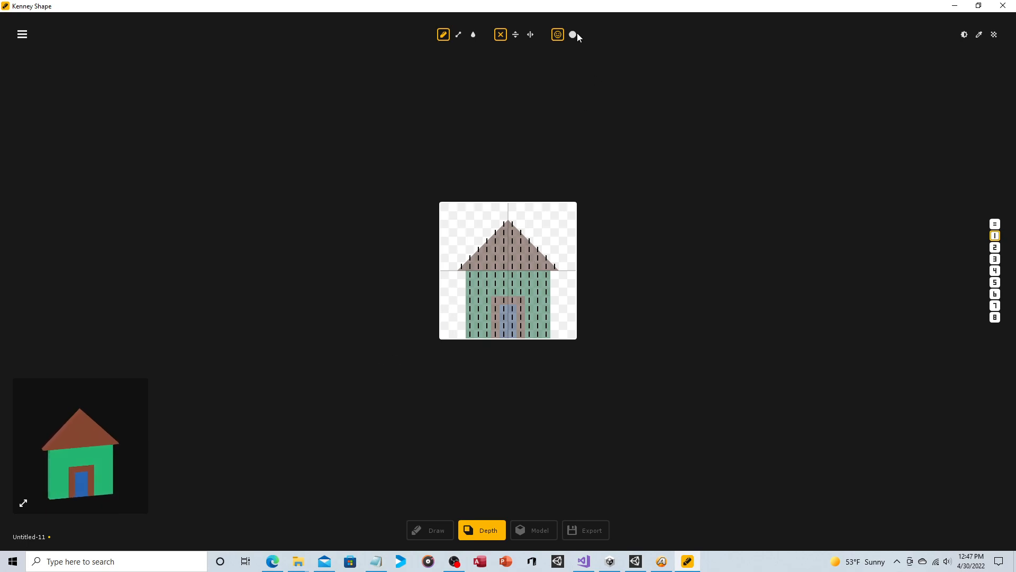
mouse_move(573, 33)
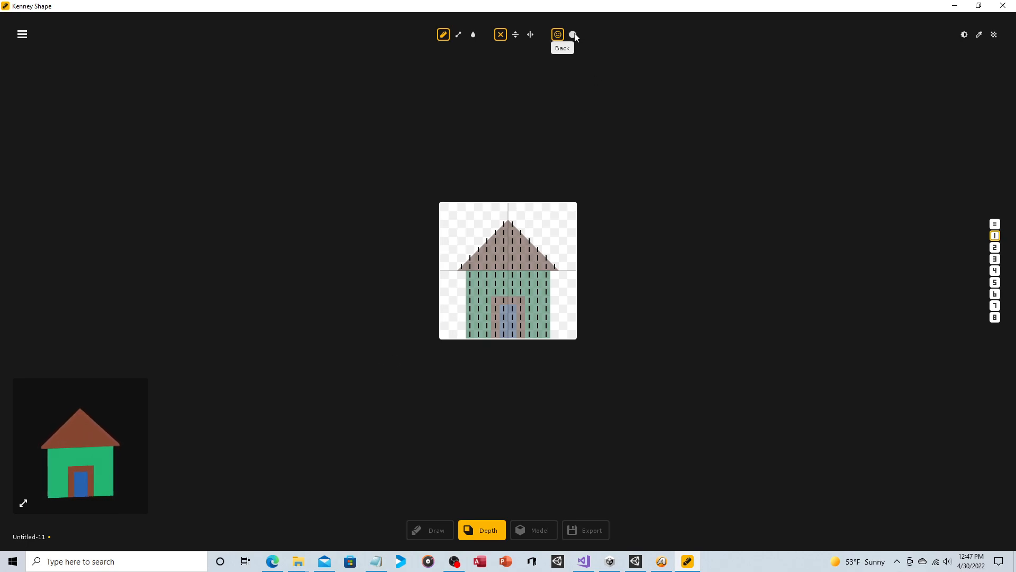
click(573, 34)
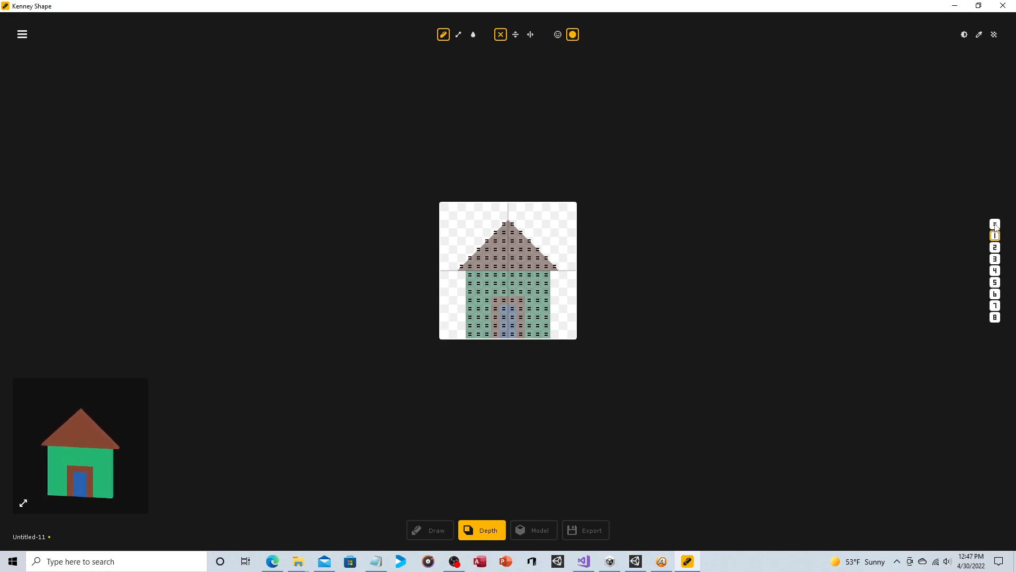
click(504, 302)
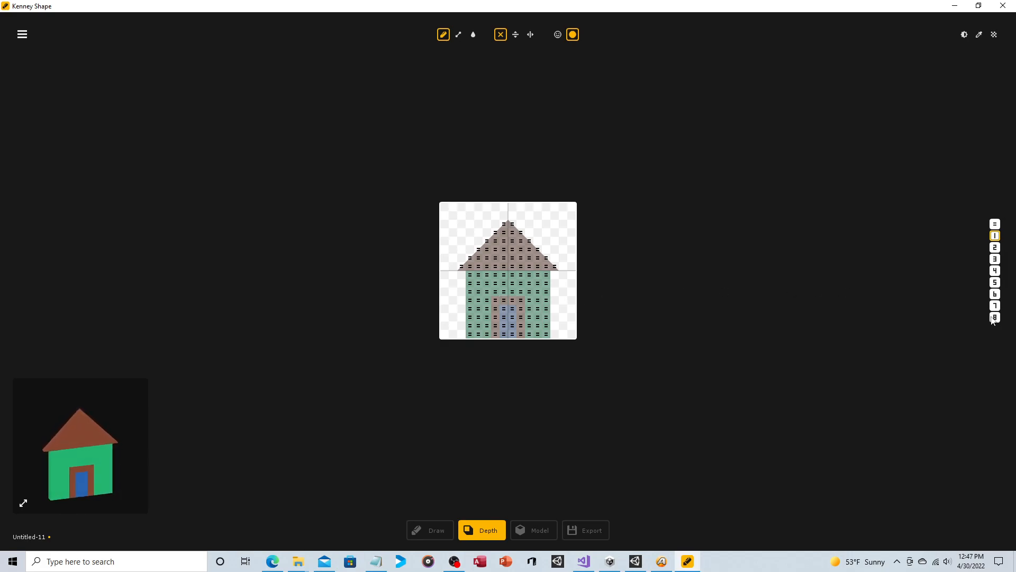
click(995, 316)
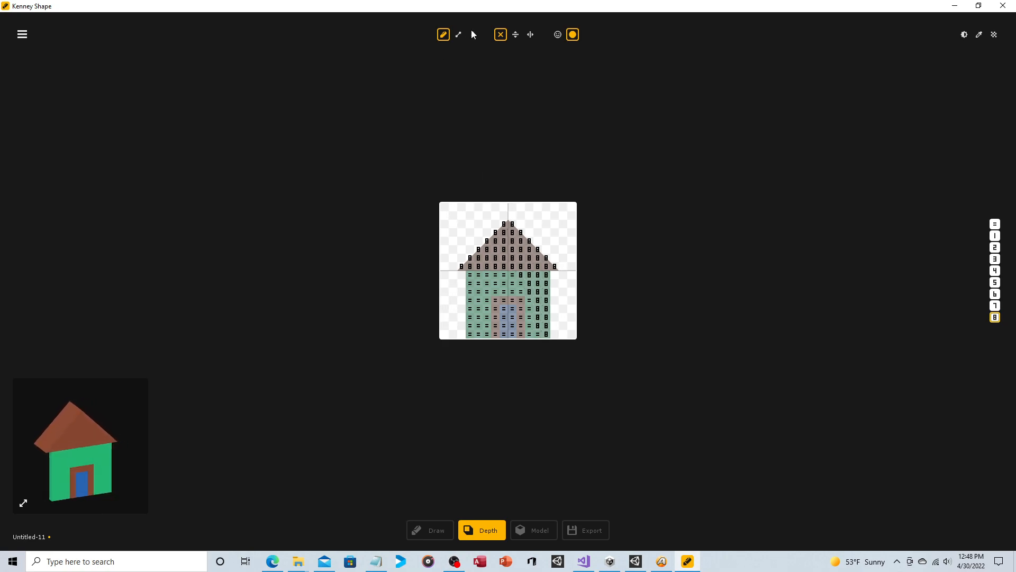
click(474, 34)
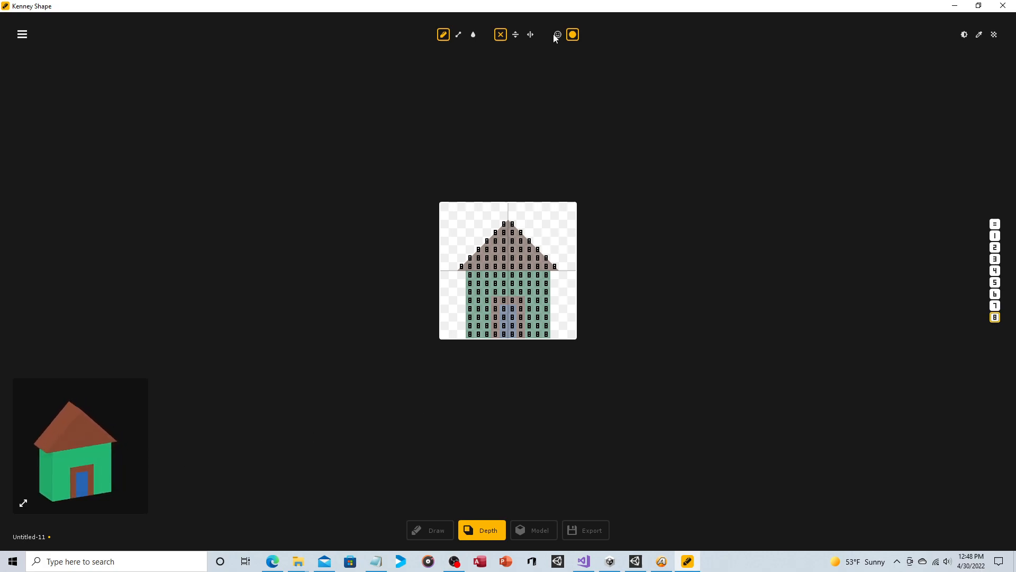
Give roof, frame and door a front depth of 2, check the model, and return to Draw.
click(558, 34)
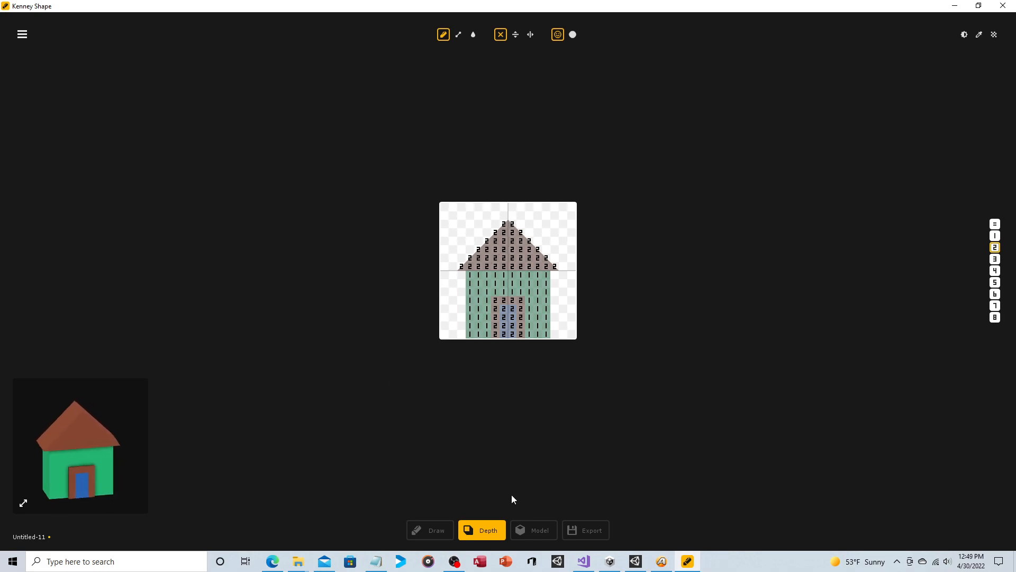
click(534, 530)
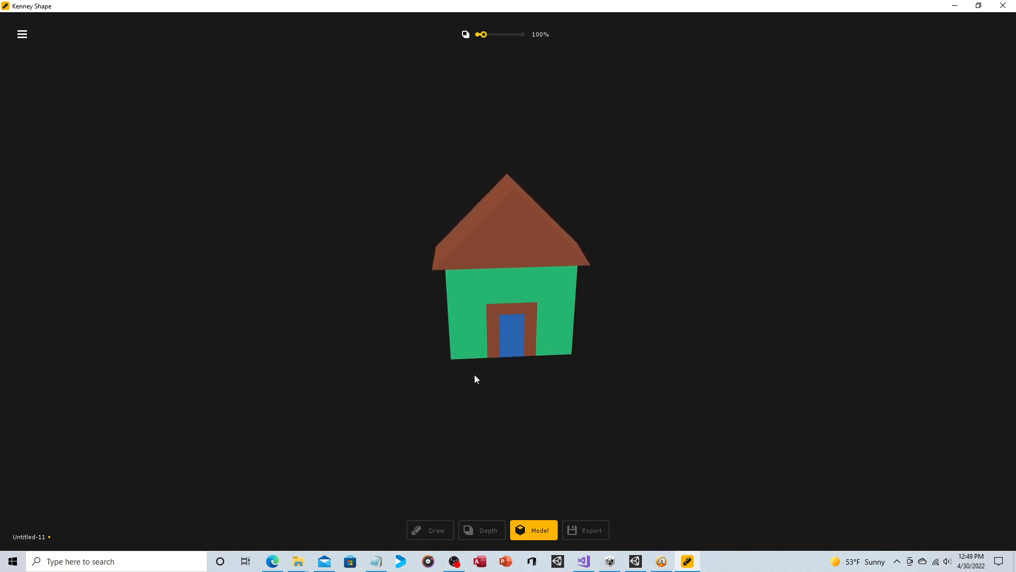
click(430, 529)
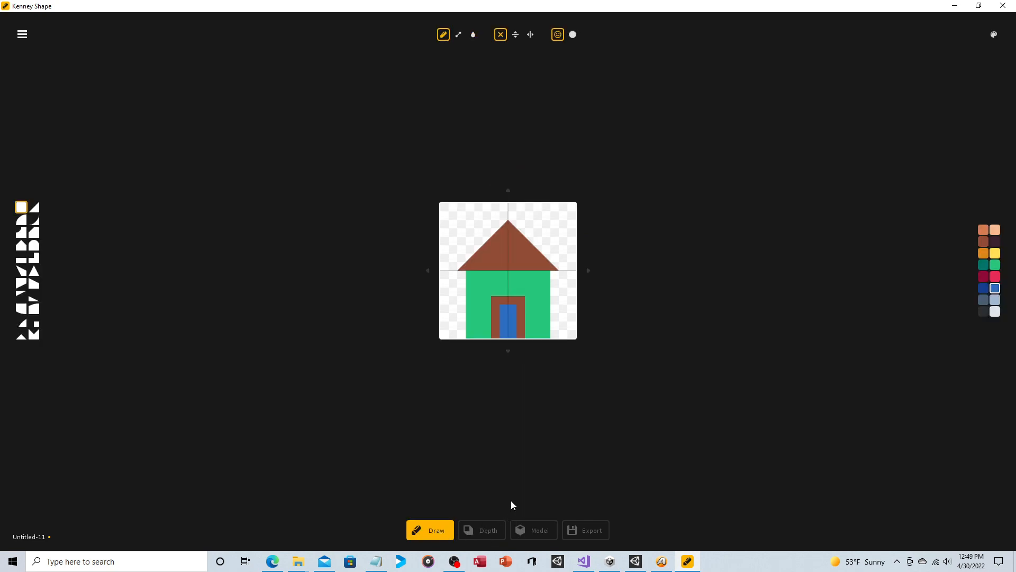
Paint over the door in green on the back side and view the model from behind.
click(573, 34)
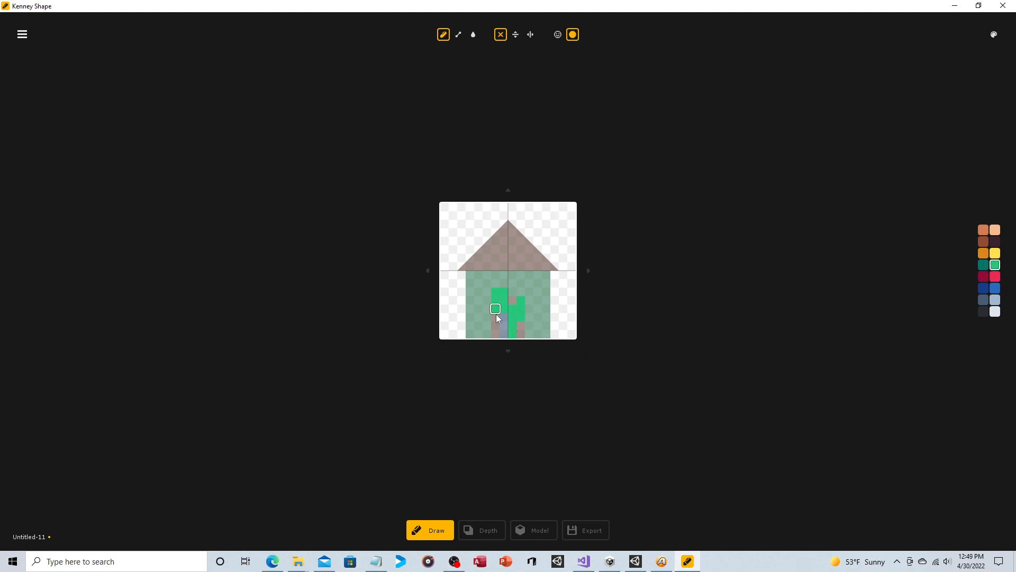
drag(496, 308, 522, 334)
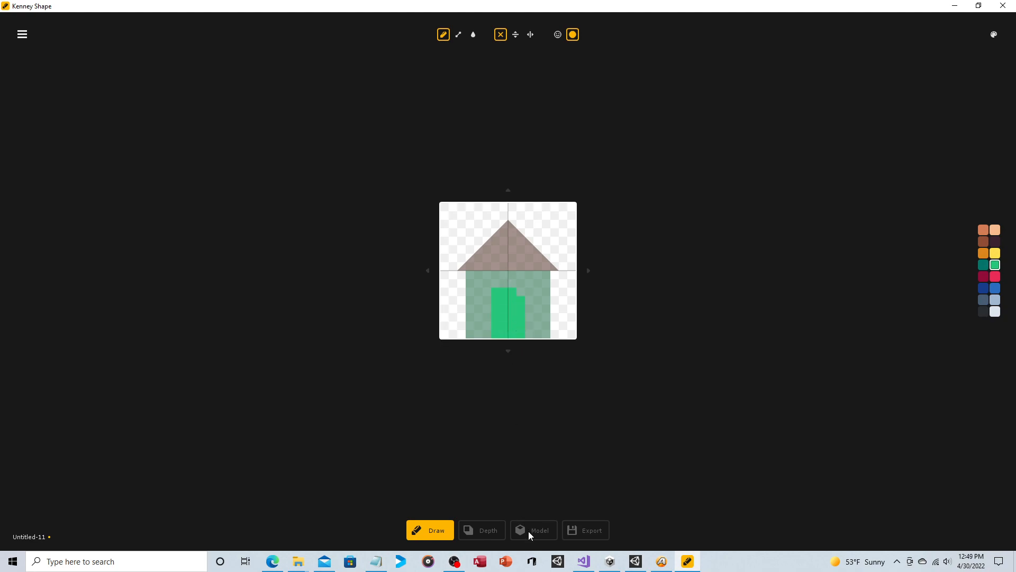
click(533, 529)
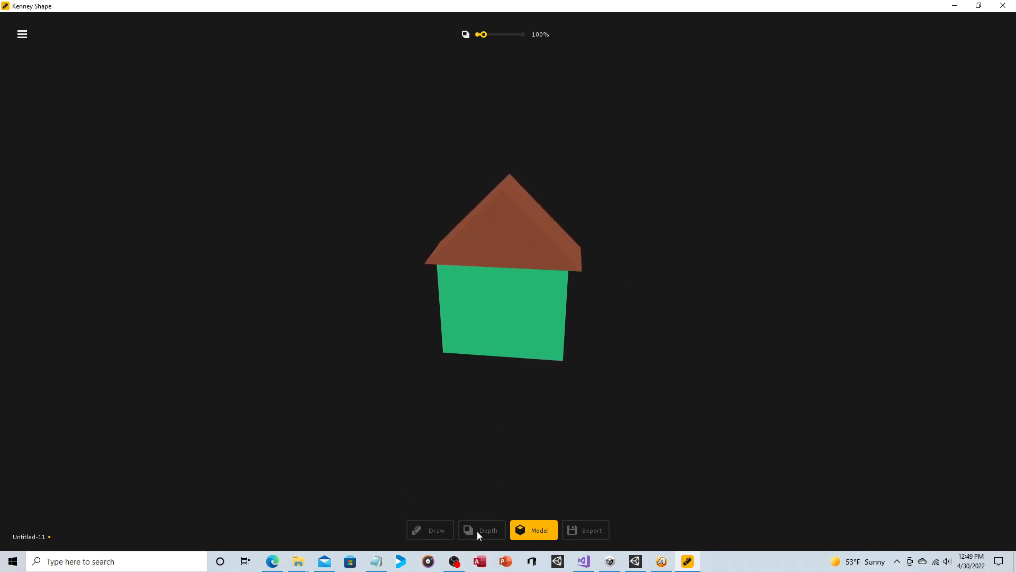
Set the green wall blocks to depth 7 under the roof's 8 and preview the 3D model.
click(481, 529)
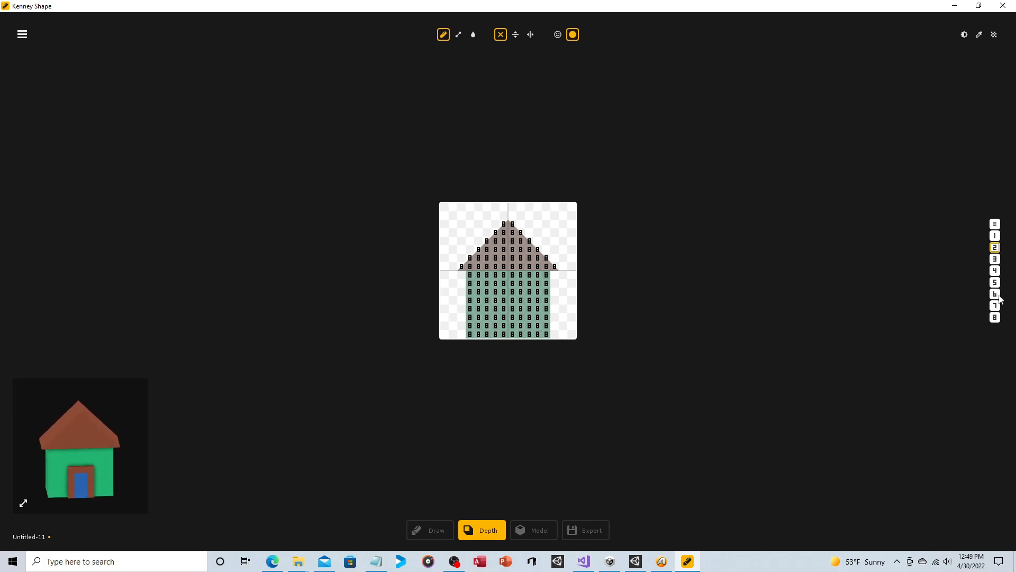
click(995, 305)
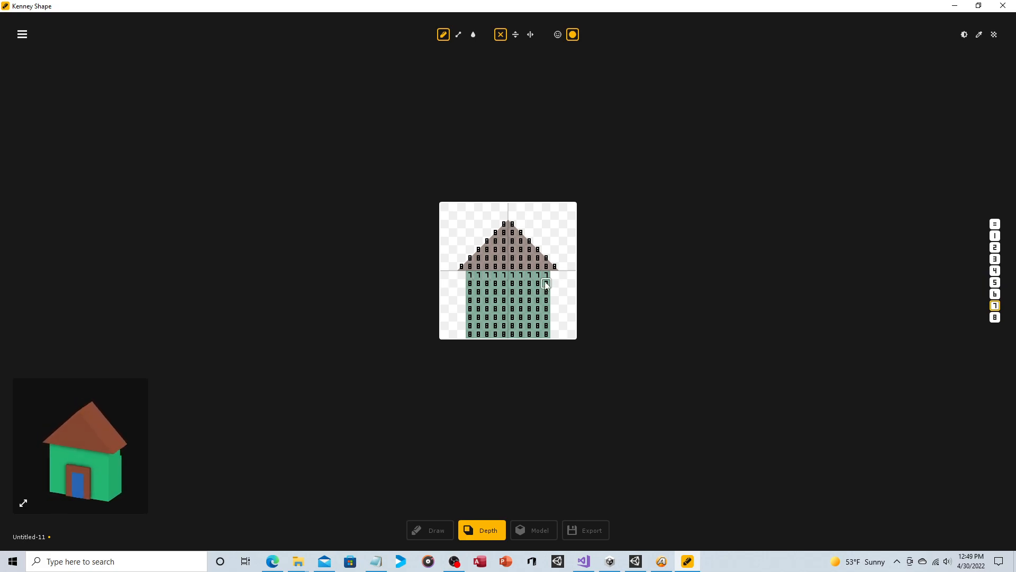
drag(546, 284, 547, 335)
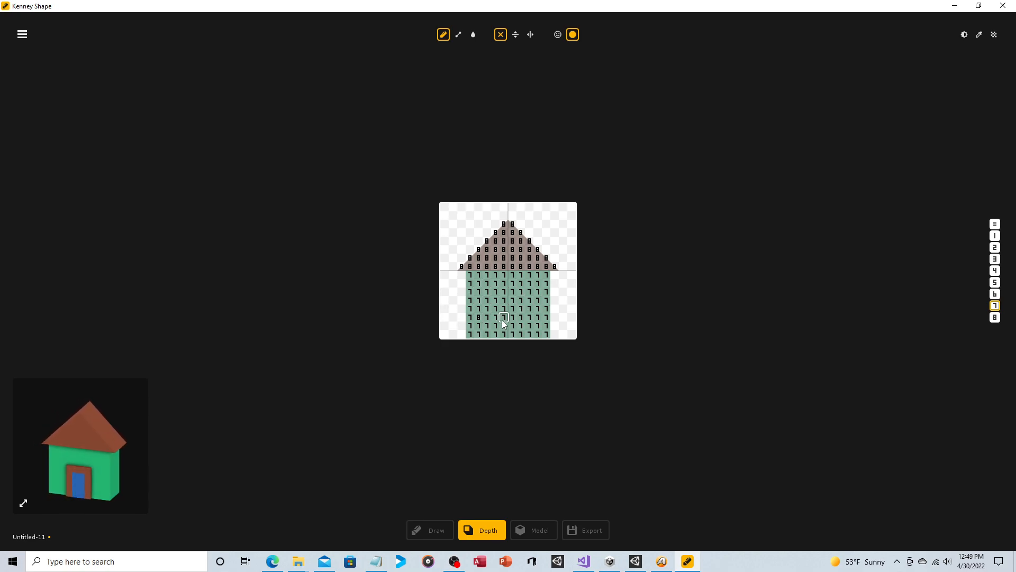
click(533, 529)
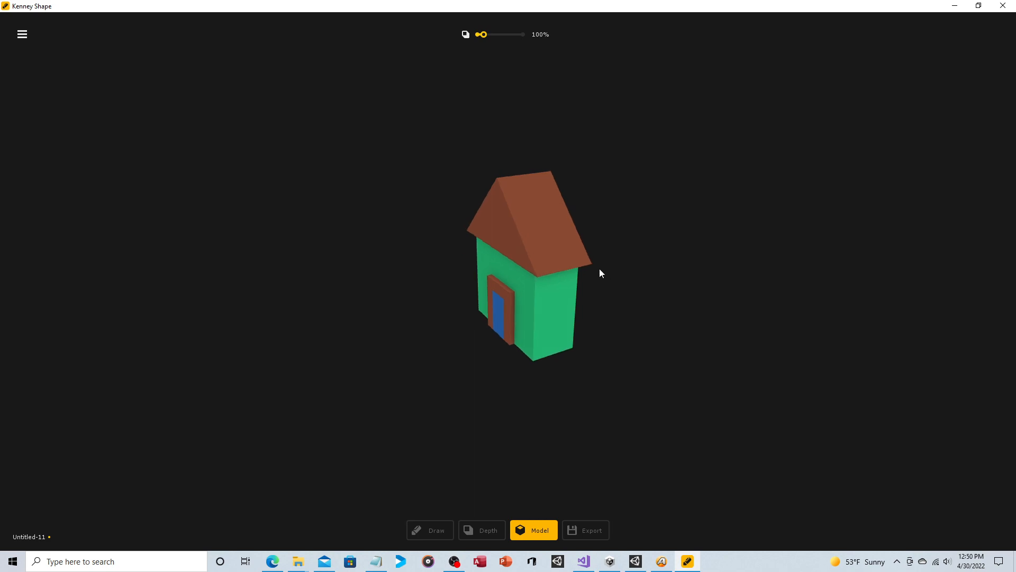
Orbit the model around all sides, then return to the back-side depth view.
drag(599, 273, 480, 267)
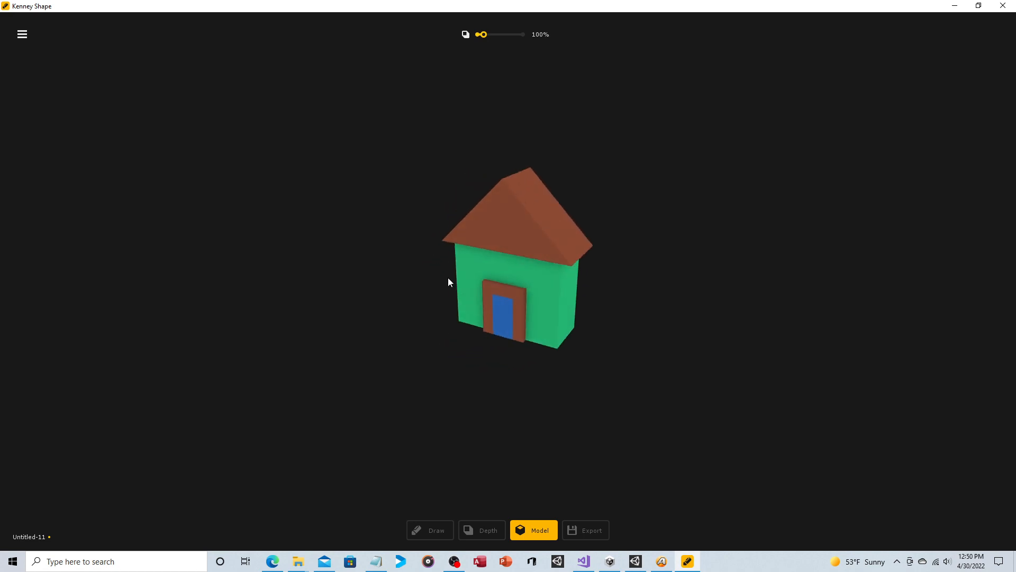
drag(448, 281, 622, 322)
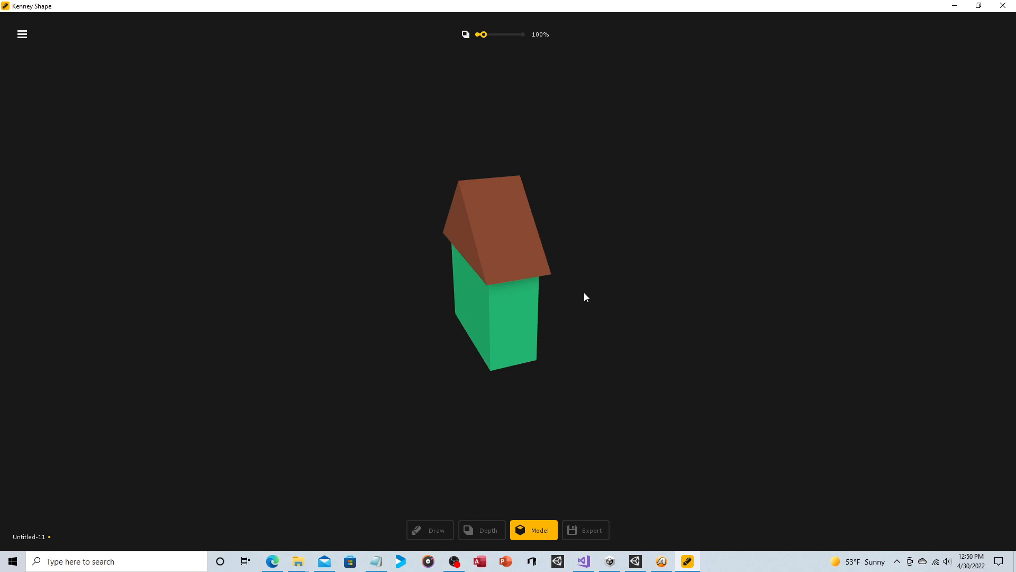
mouse_move(470, 259)
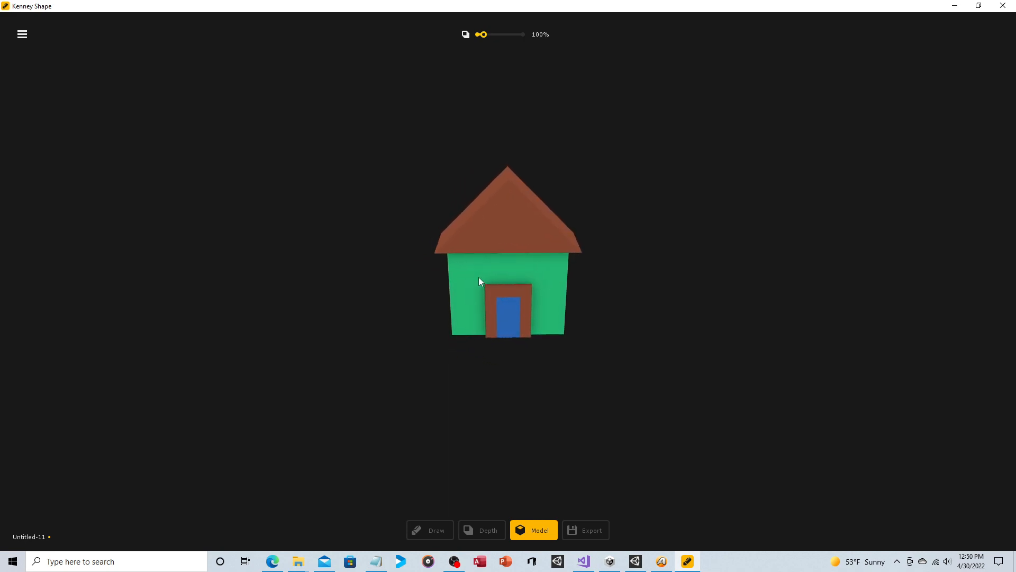
drag(480, 282, 535, 278)
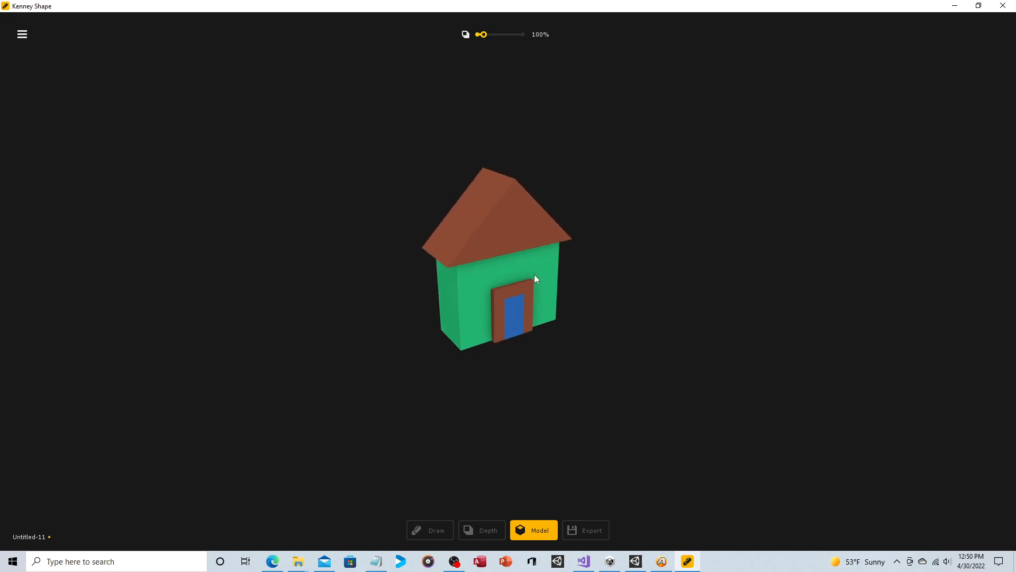
drag(535, 280, 627, 296)
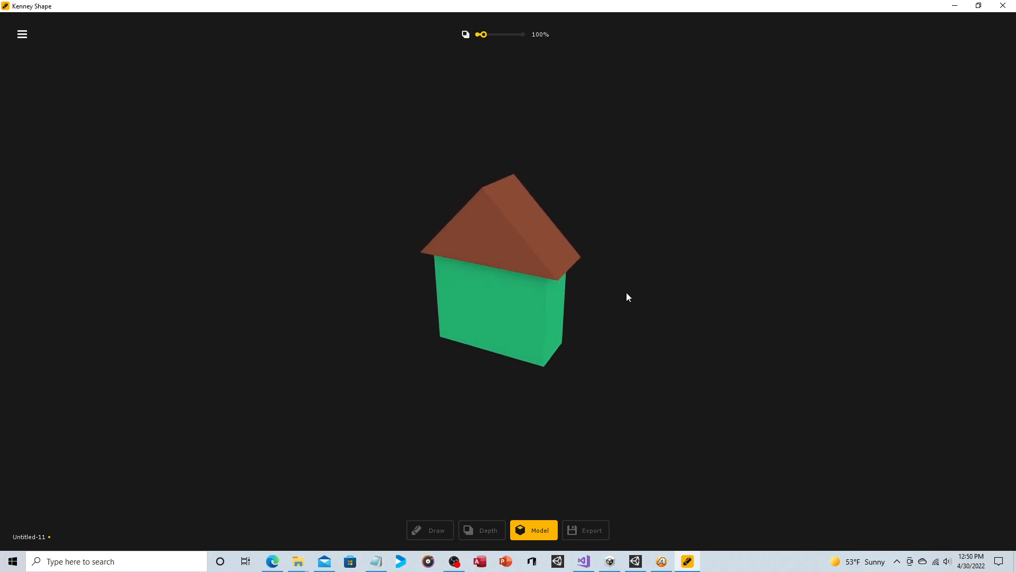
drag(626, 297, 581, 294)
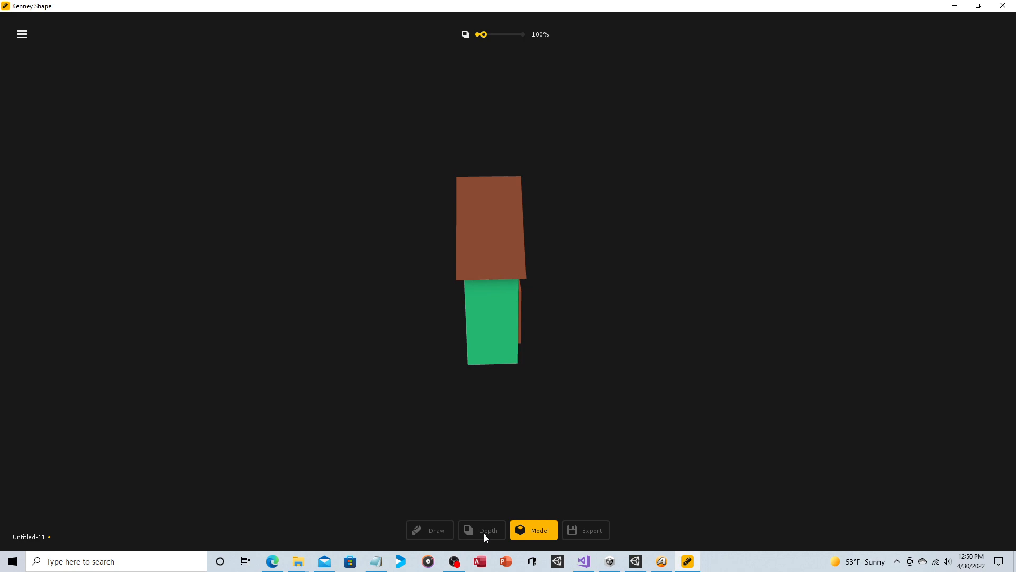
click(481, 529)
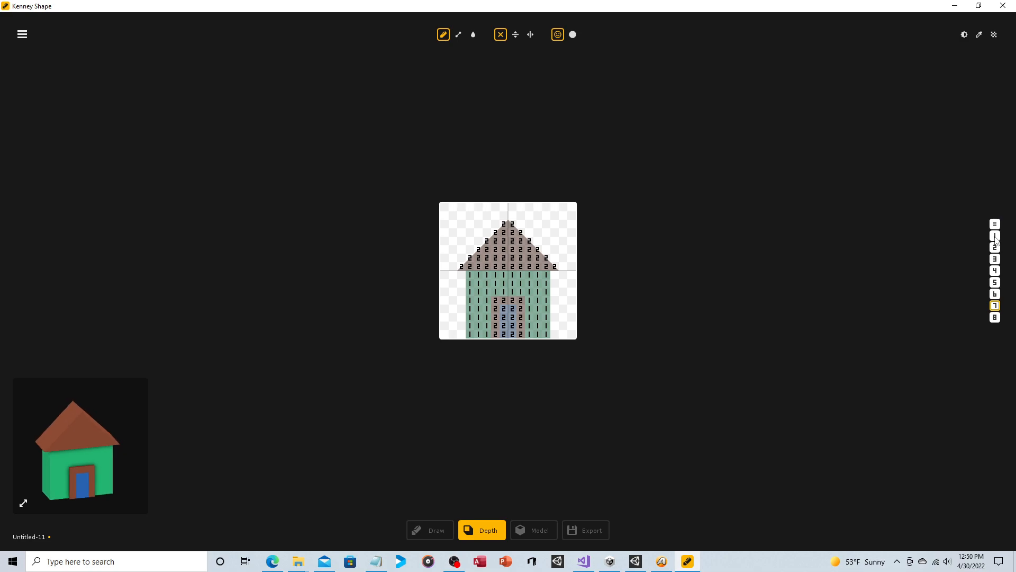
Pick depth 1 and preview the house as a 3D model with the framed door.
click(573, 34)
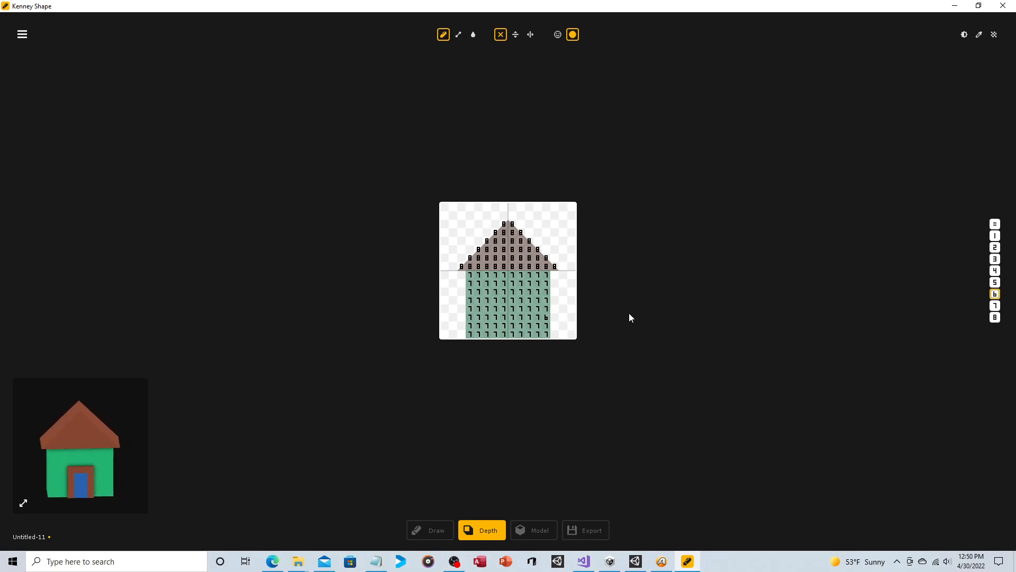
click(533, 529)
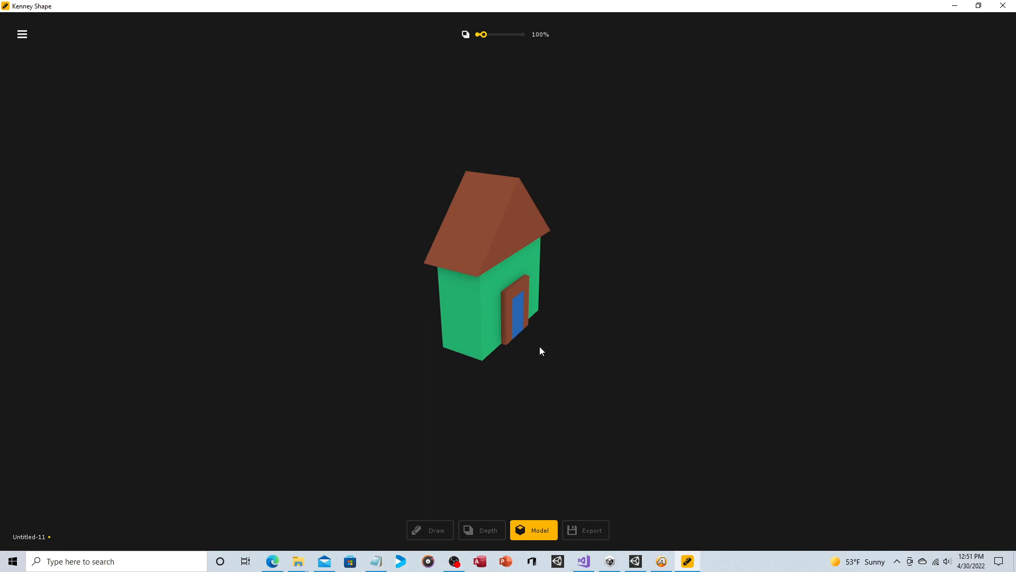
mouse_move(451, 311)
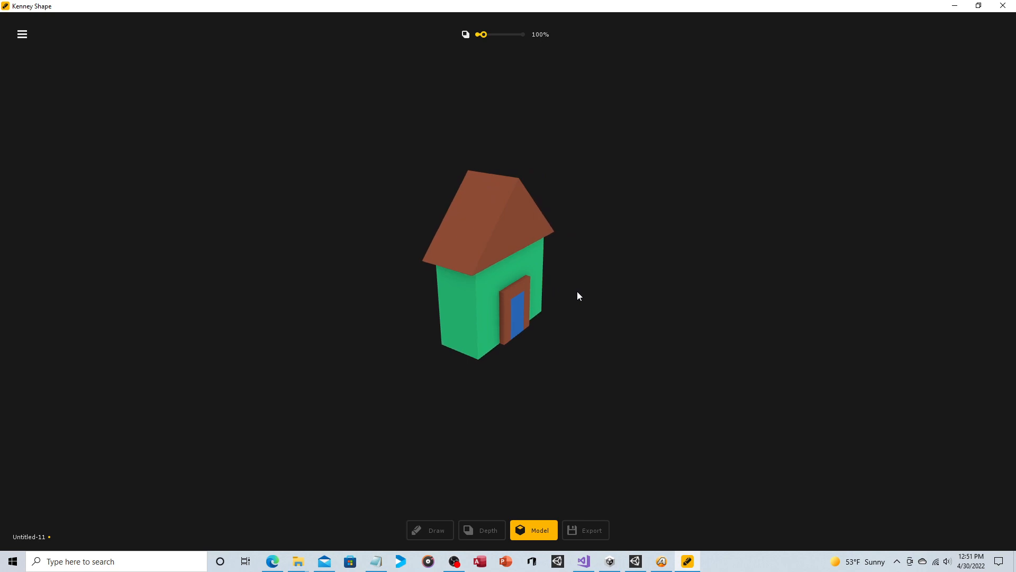
Orbit the model back toward the front and return to depth editing.
drag(578, 296, 652, 309)
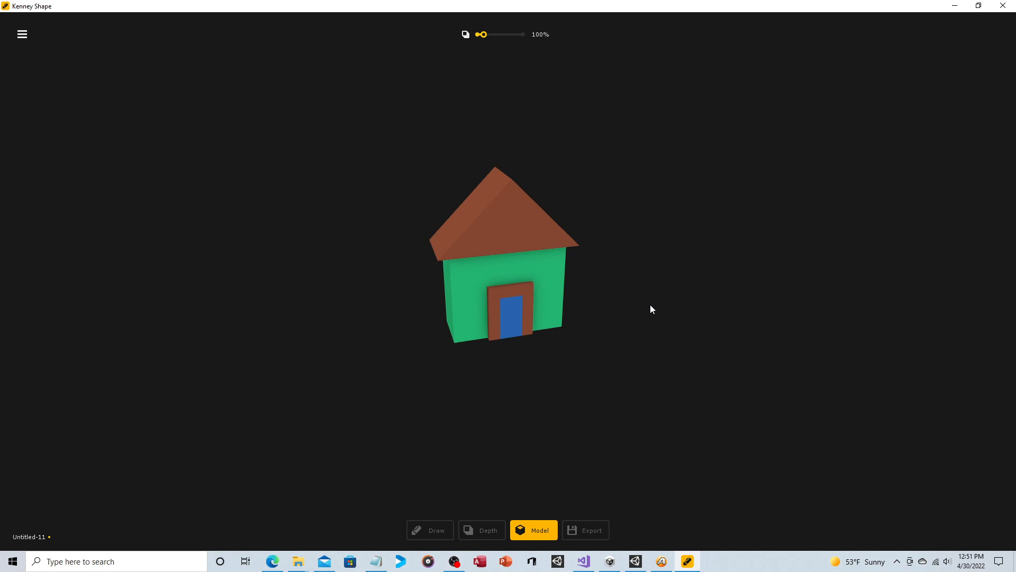
mouse_move(490, 554)
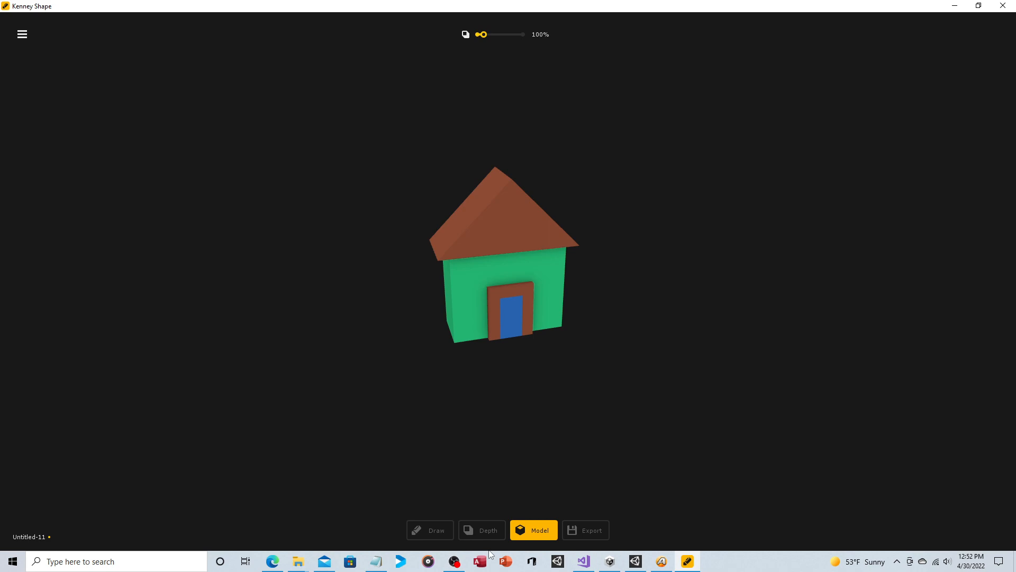
click(481, 529)
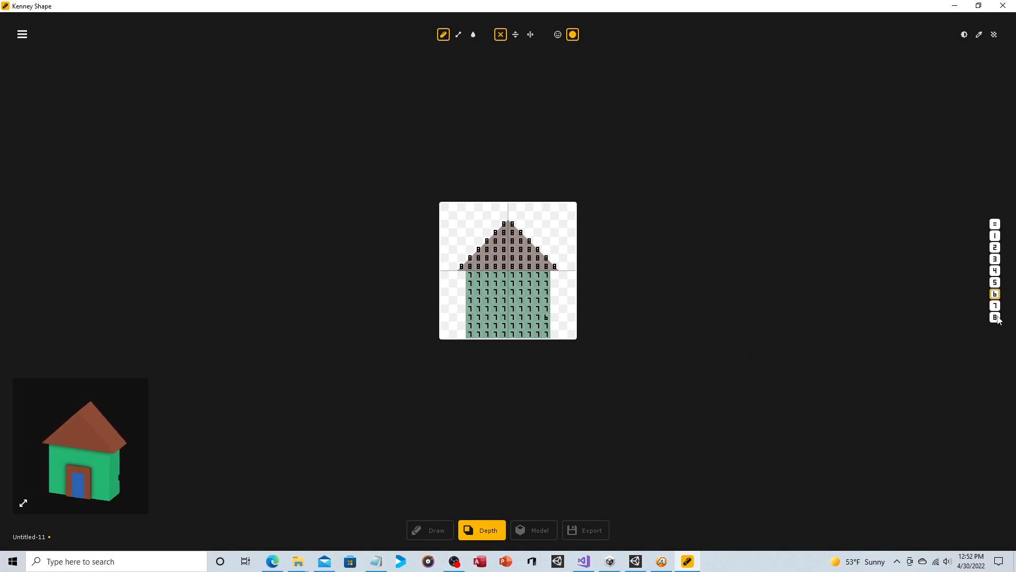
Pick depth level 8 on the side list and preview the finished house in 3D.
click(995, 317)
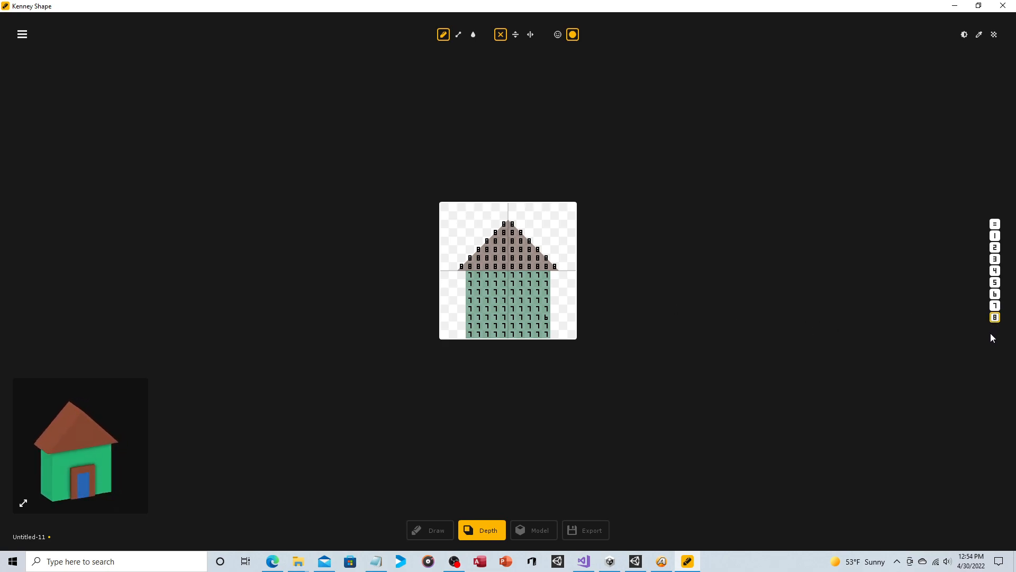
click(522, 325)
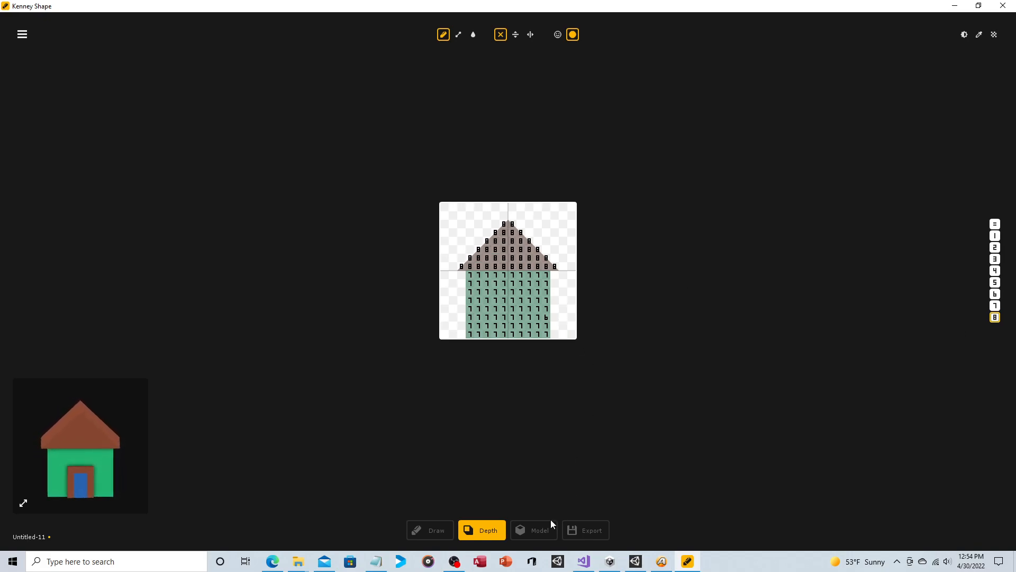
click(534, 529)
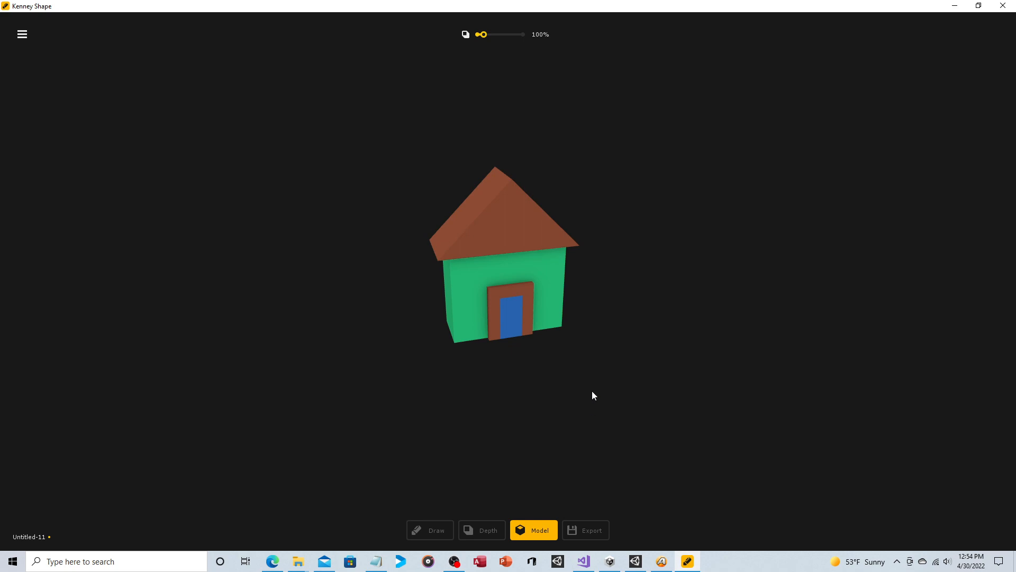